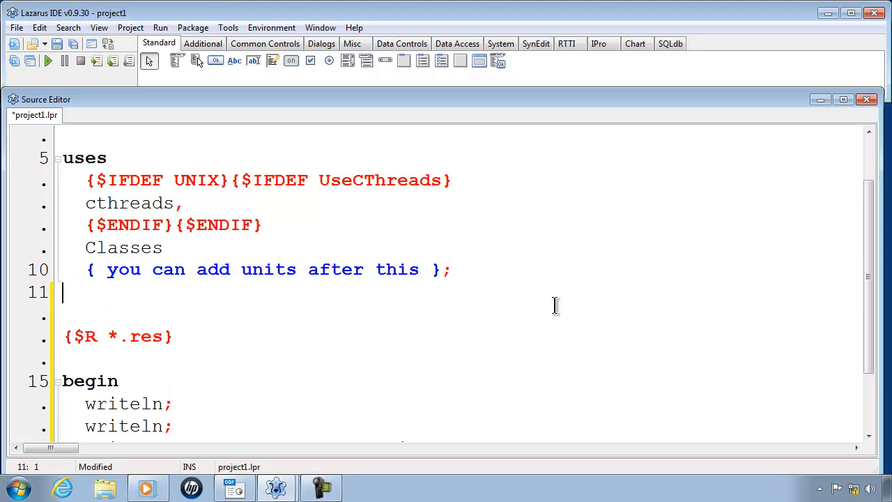
Step: Start a var section and declare name as string
{"action": "type", "text": "var"}
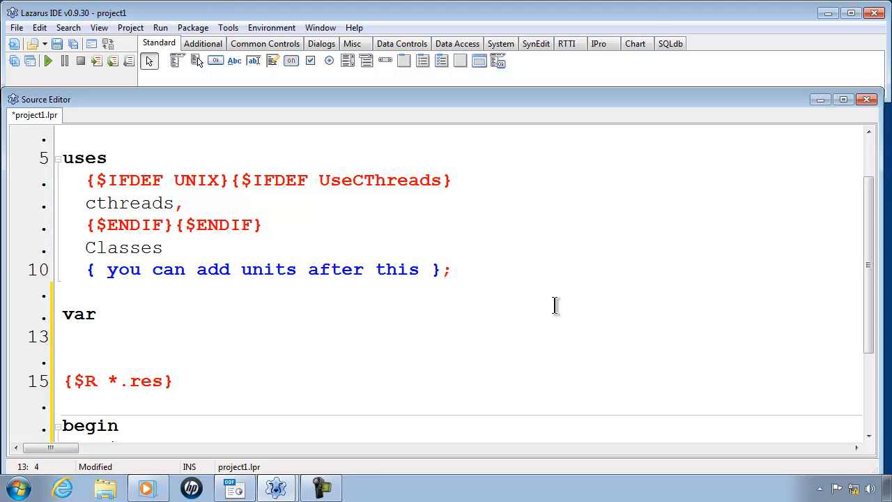
{"action": "type", "text": "name"}
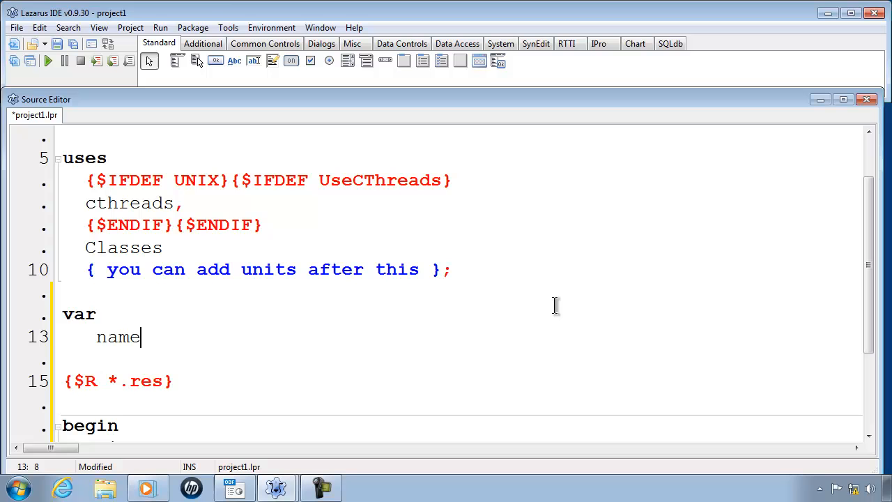
{"action": "type", "text": ":string;"}
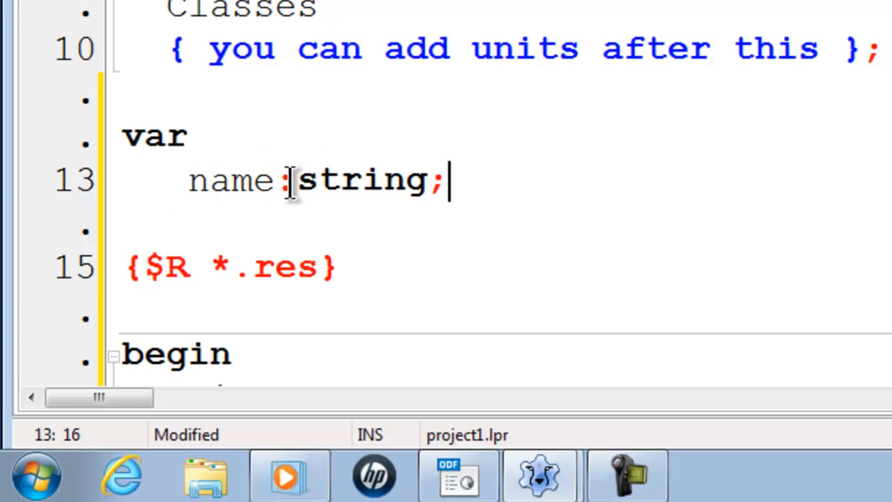
{"action": "mouse_move", "coordinate": [315, 181]}
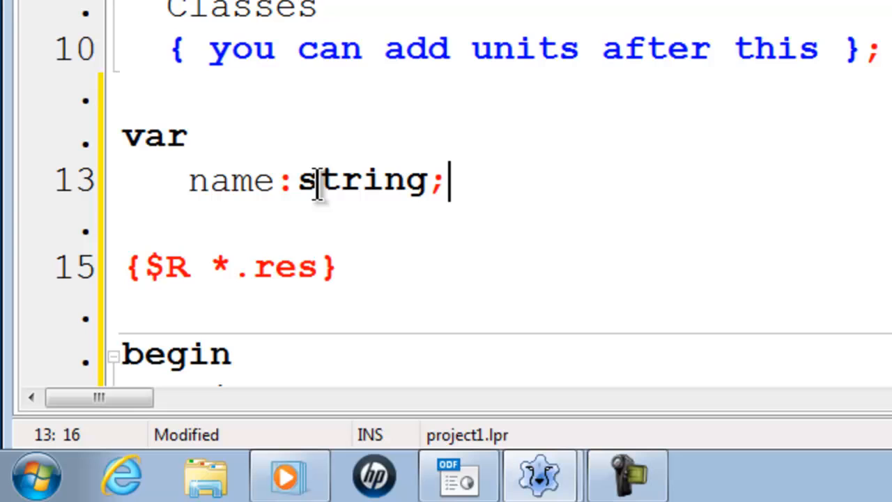
{"action": "mouse_move", "coordinate": [750, 195]}
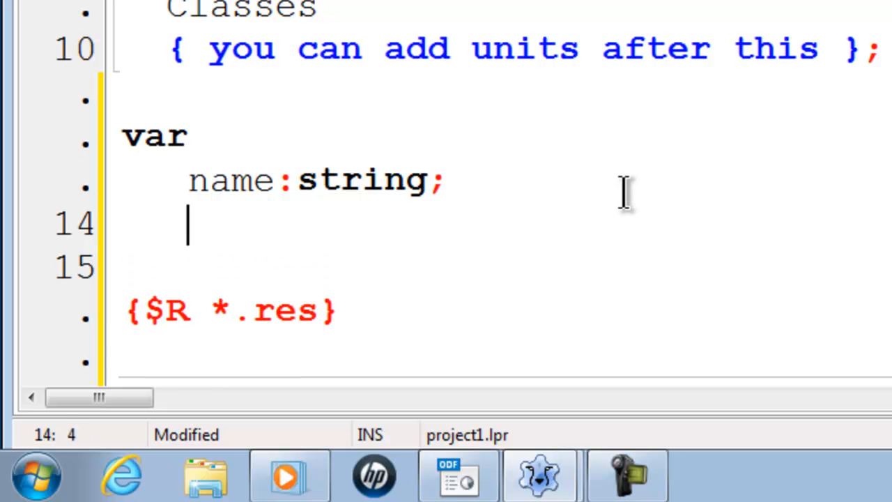
Step: Declare num1 as integer, num2 as real and c as char
{"action": "type", "text": "num"}
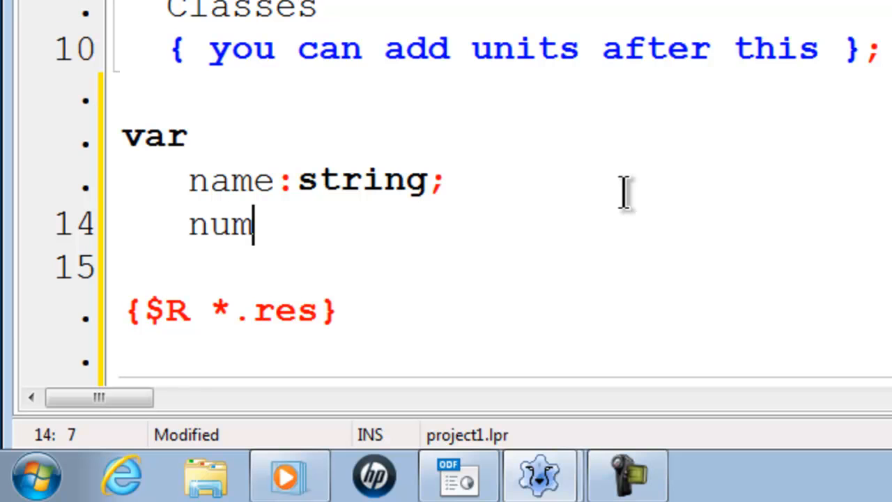
{"action": "type", "text": "1:"}
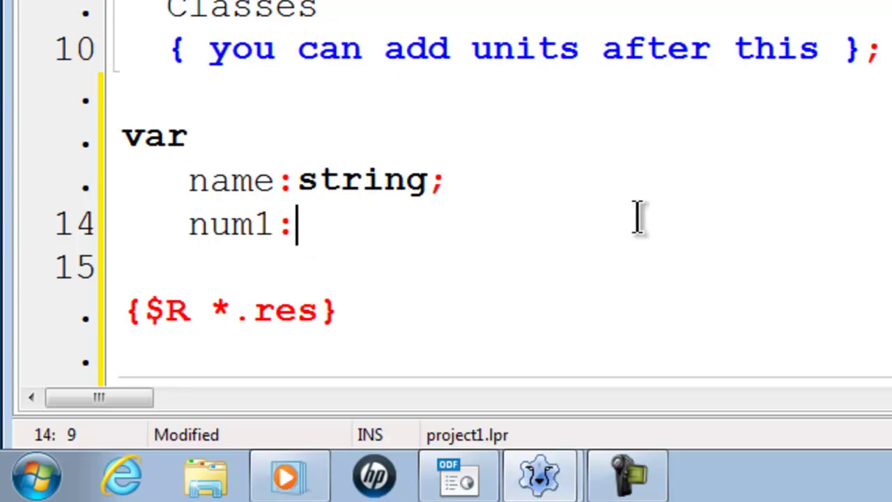
{"action": "type", "text": "in"}
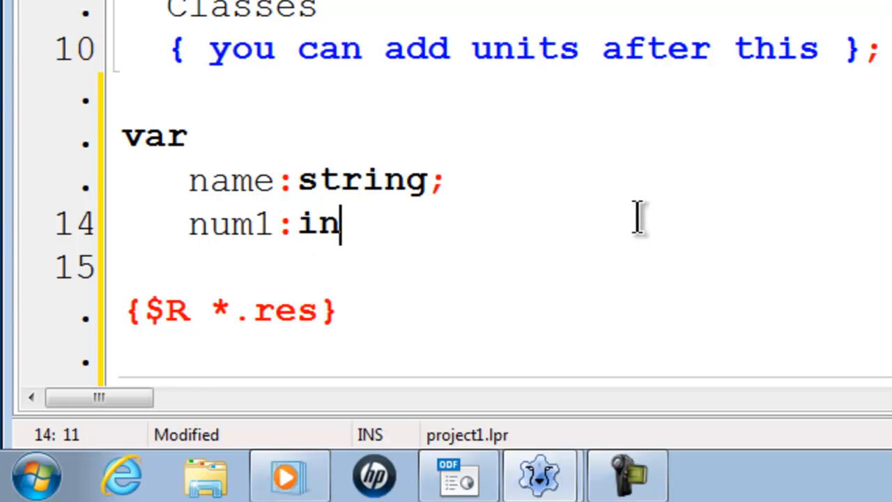
{"action": "type", "text": "teger;"}
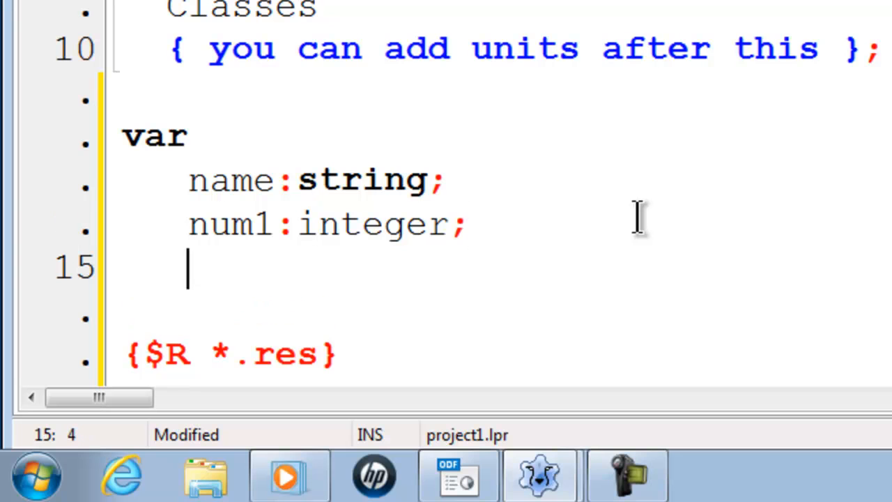
{"action": "type", "text": "num"}
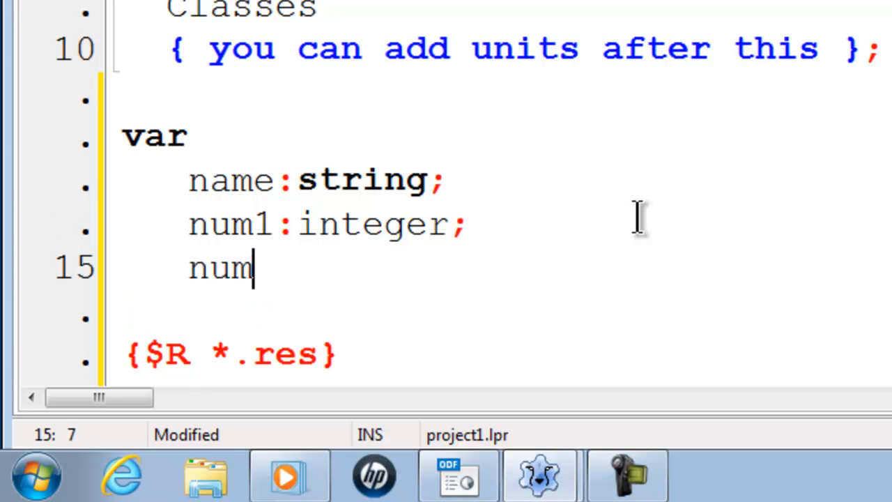
{"action": "type", "text": "2:"}
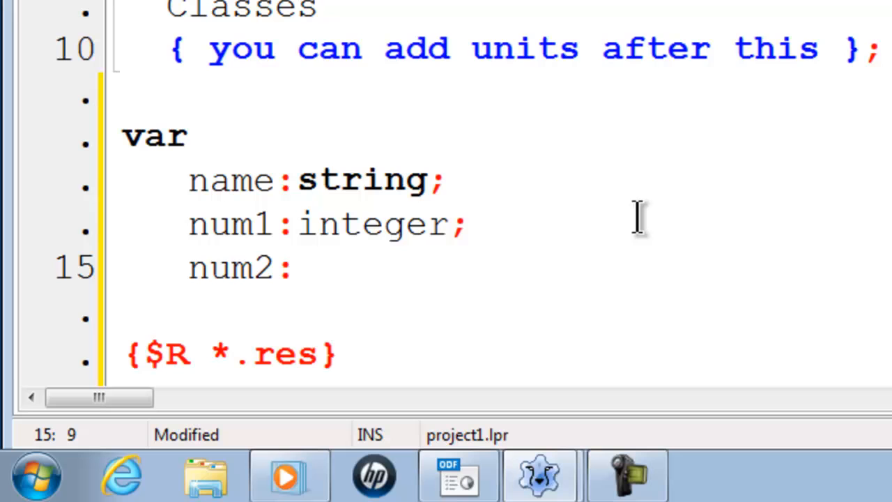
{"action": "type", "text": "real;"}
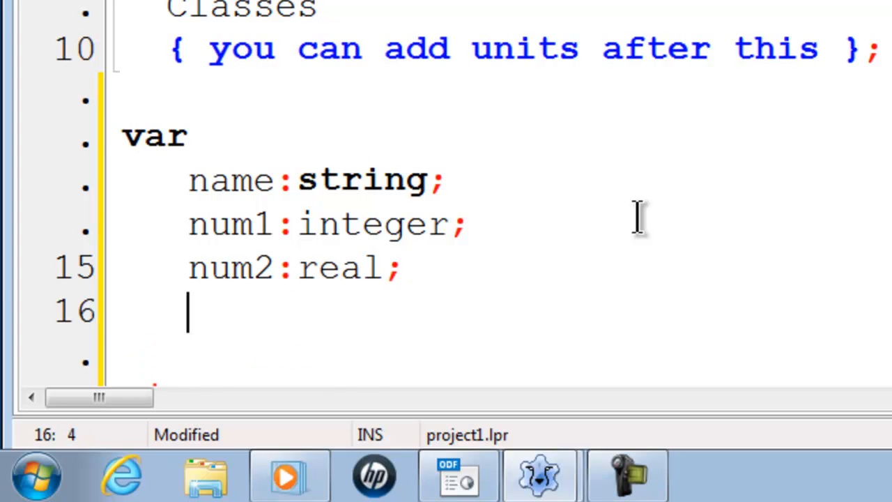
{"action": "type", "text": "c:"}
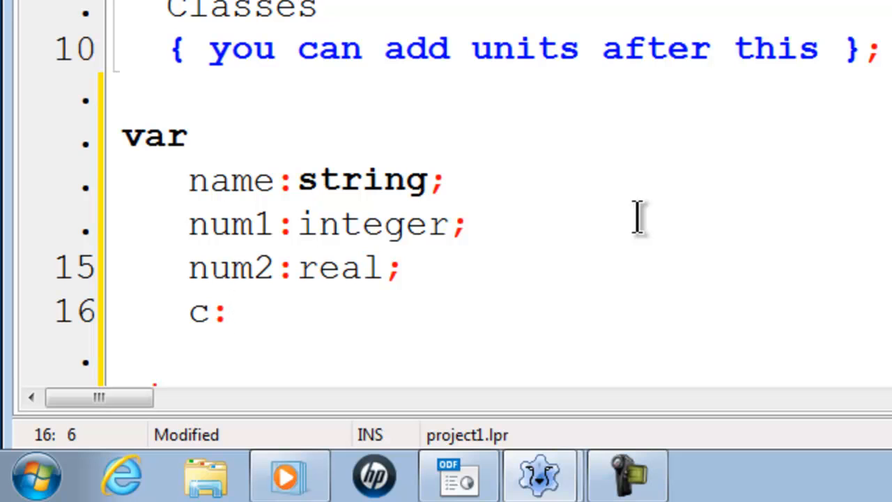
{"action": "type", "text": "char"}
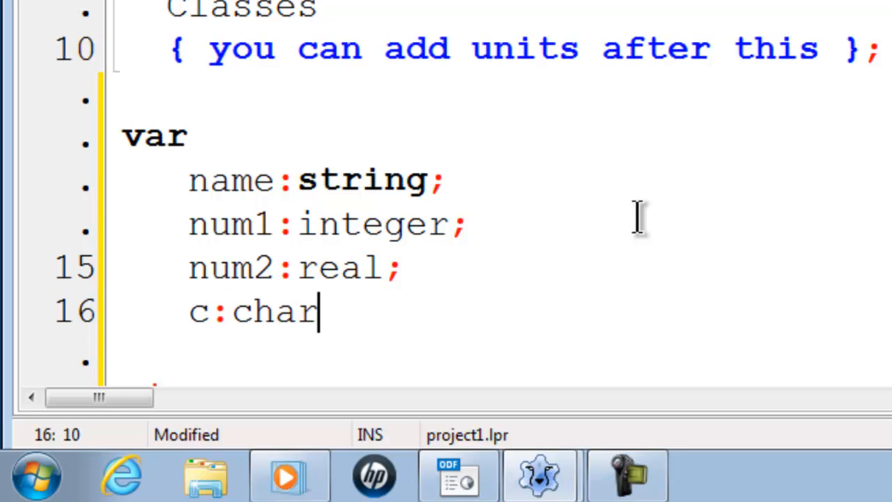
{"action": "type", "text": ";"}
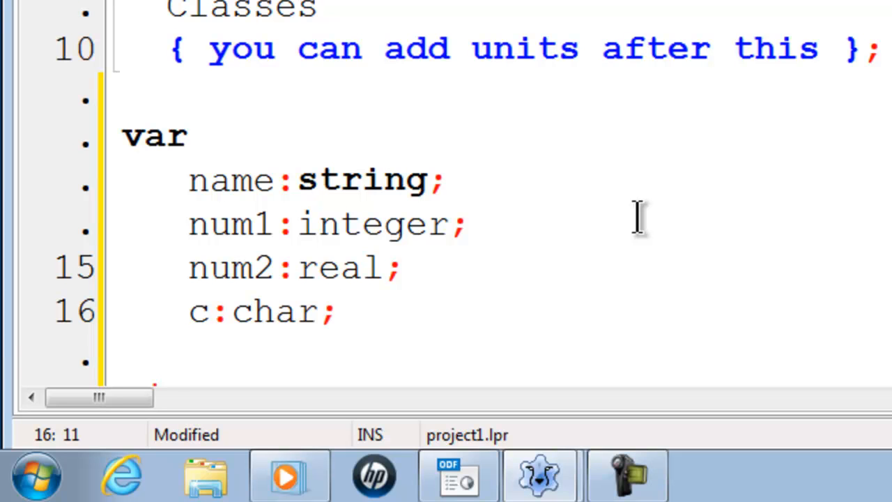
Step: Assign the string 'SchoolFreeware' to name in the begin block
{"action": "scroll", "scroll_direction": "down", "scroll_amount": 3}
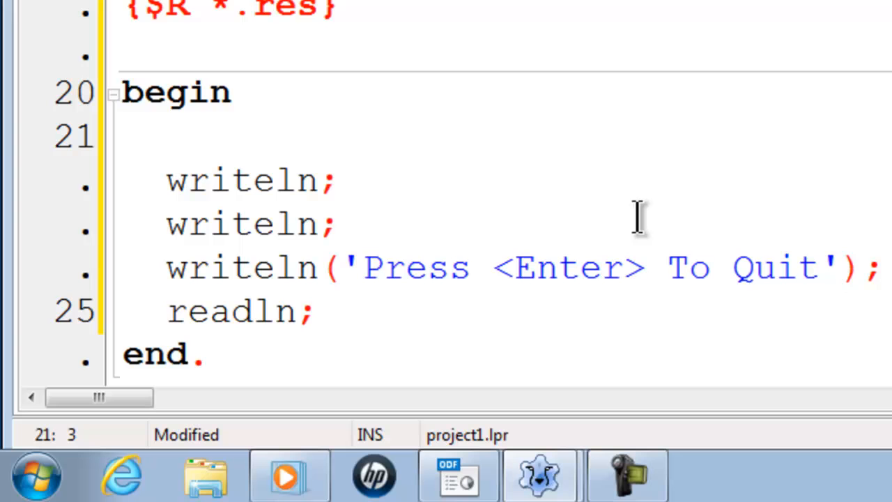
{"action": "type", "text": "name"}
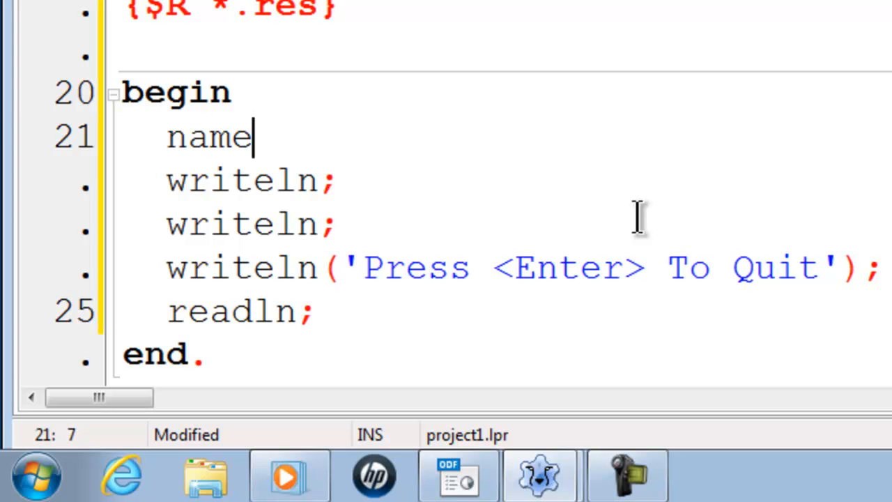
{"action": "type", "text": ":= '"}
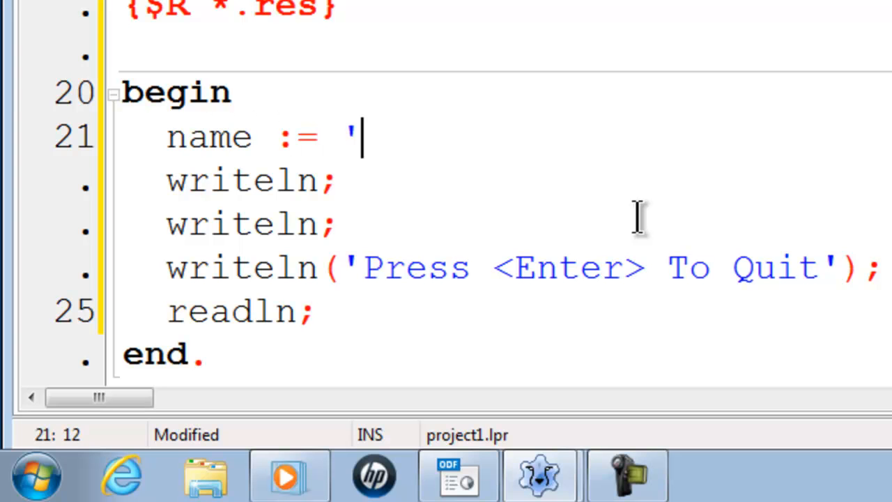
{"action": "key", "text": "Backspace"}
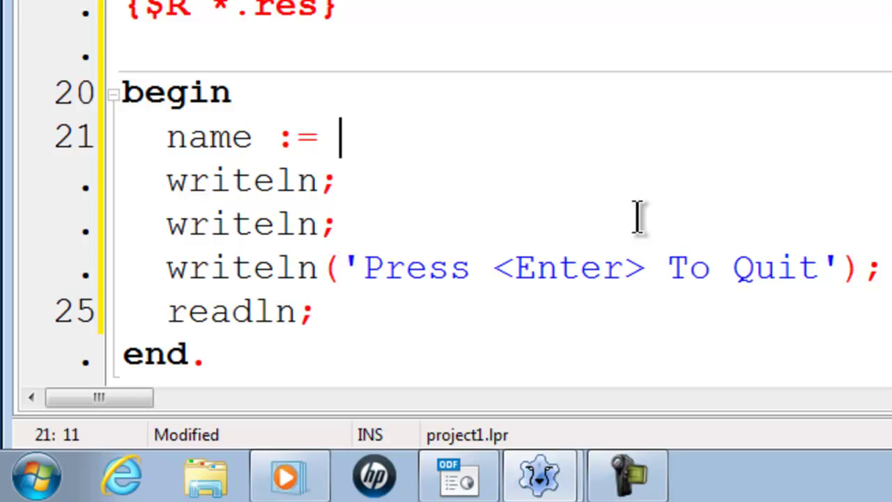
{"action": "type", "text": "'"}
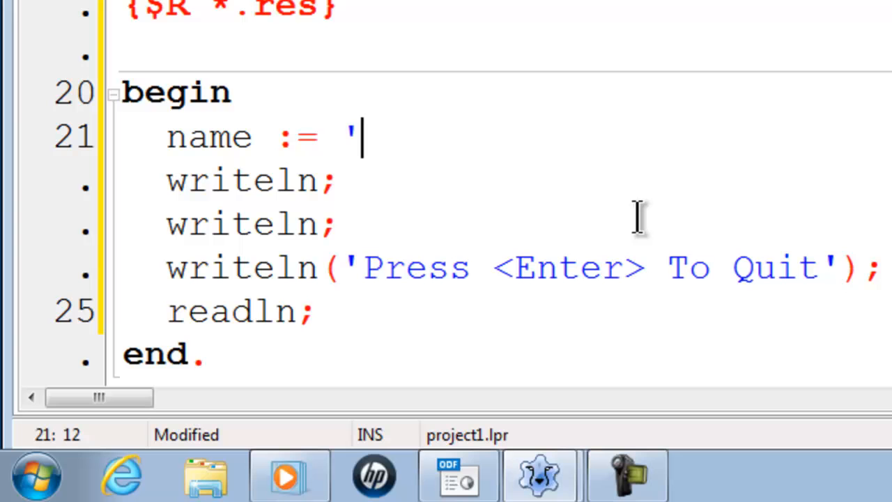
{"action": "type", "text": "Sc"}
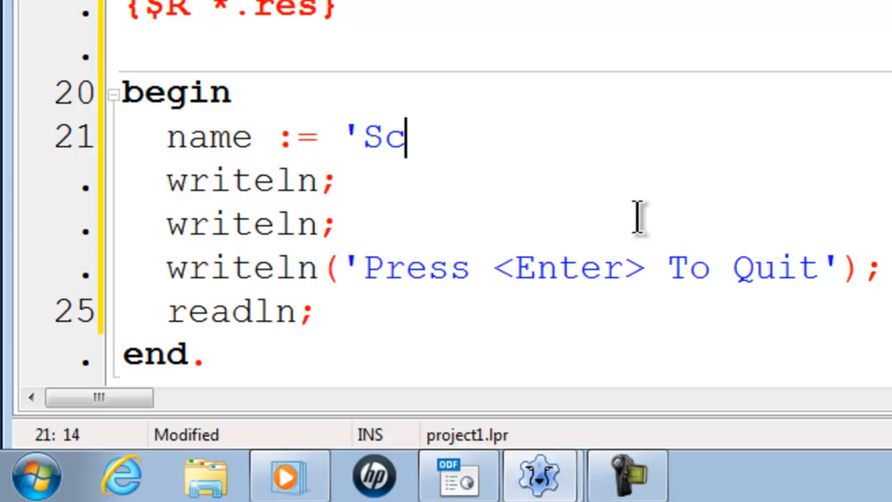
{"action": "type", "text": "hoolFreewa"}
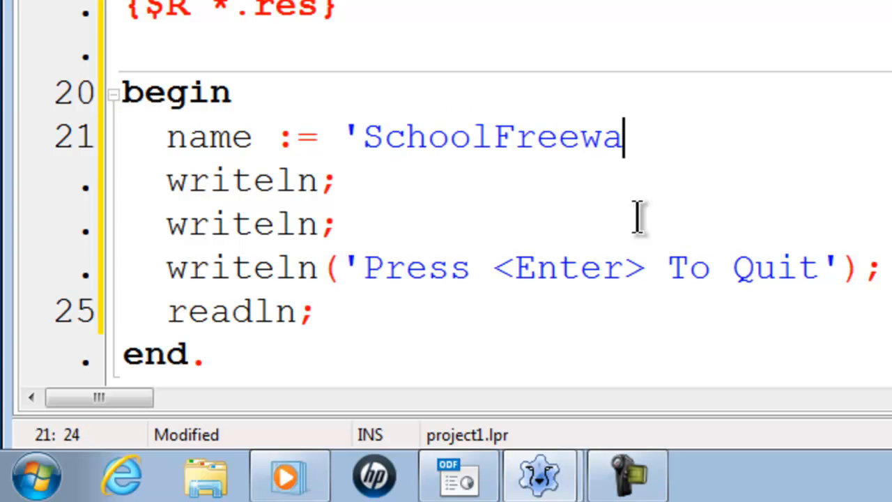
{"action": "type", "text": "re';"}
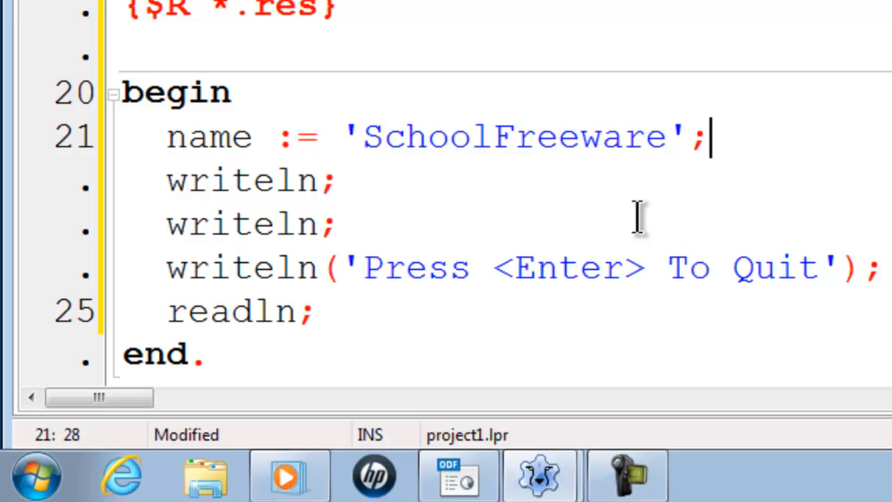
{"action": "key", "text": "Enter"}
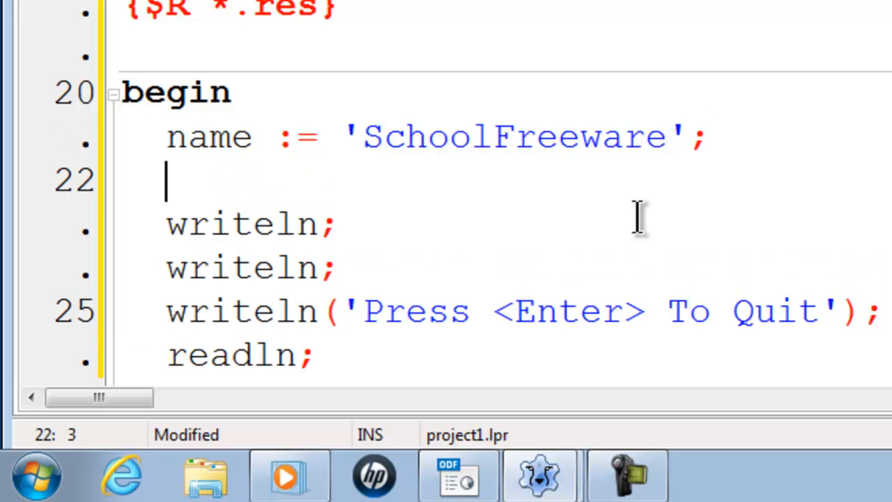
{"action": "mouse_move", "coordinate": [304, 137]}
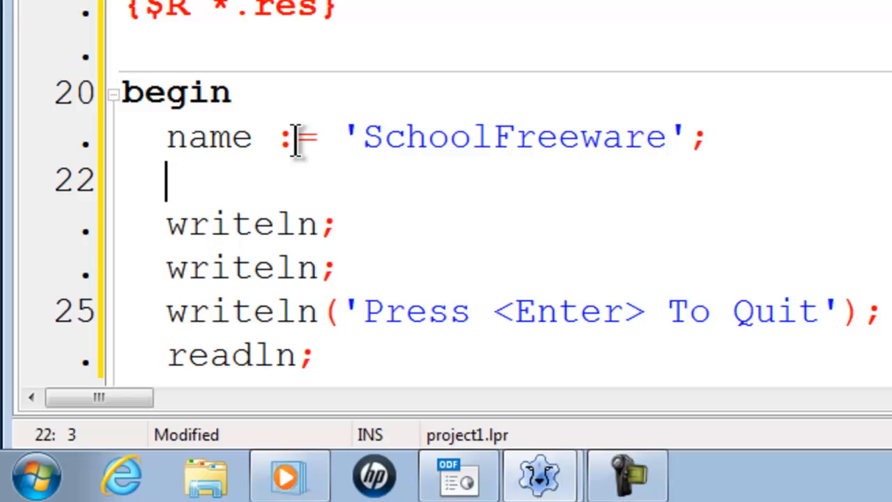
{"action": "mouse_move", "coordinate": [276, 188]}
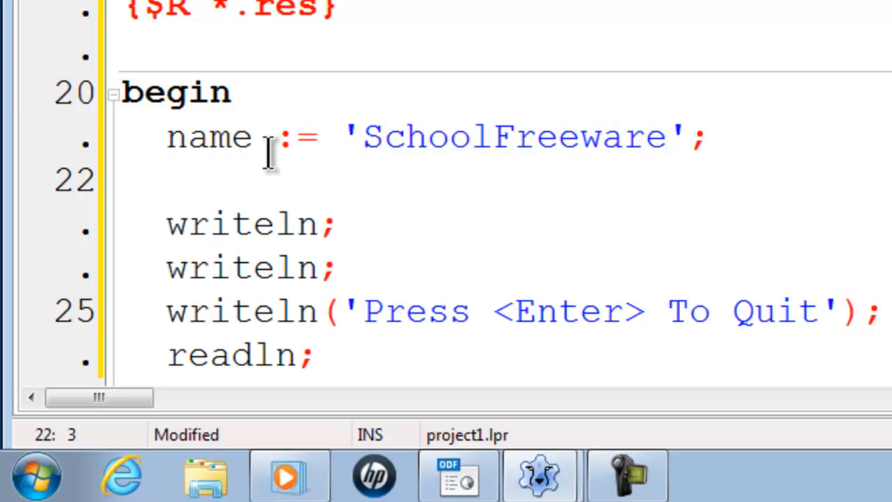
{"action": "mouse_move", "coordinate": [758, 156]}
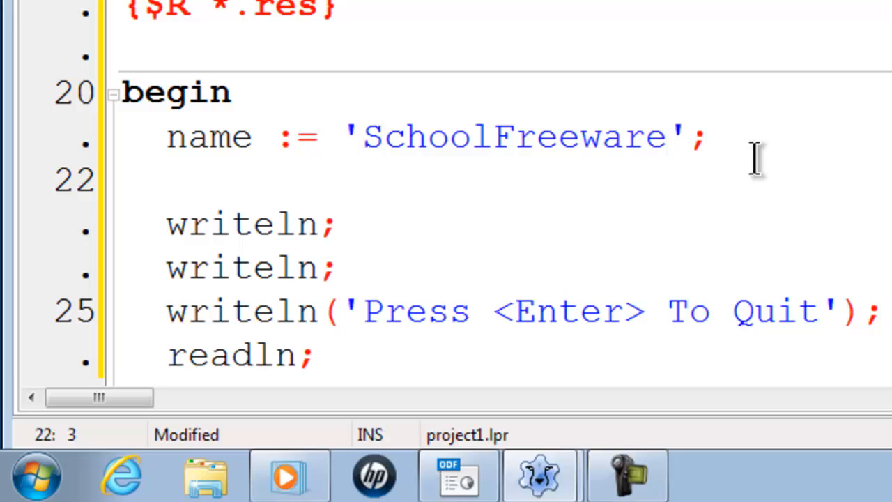
Step: Start a writeln(name) statement to print the name variable
{"action": "type", "text": "w"}
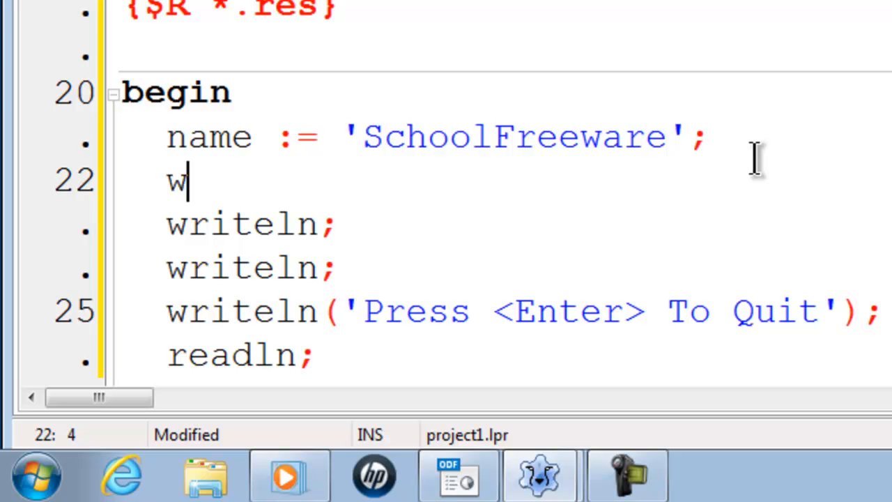
{"action": "type", "text": "riteln("}
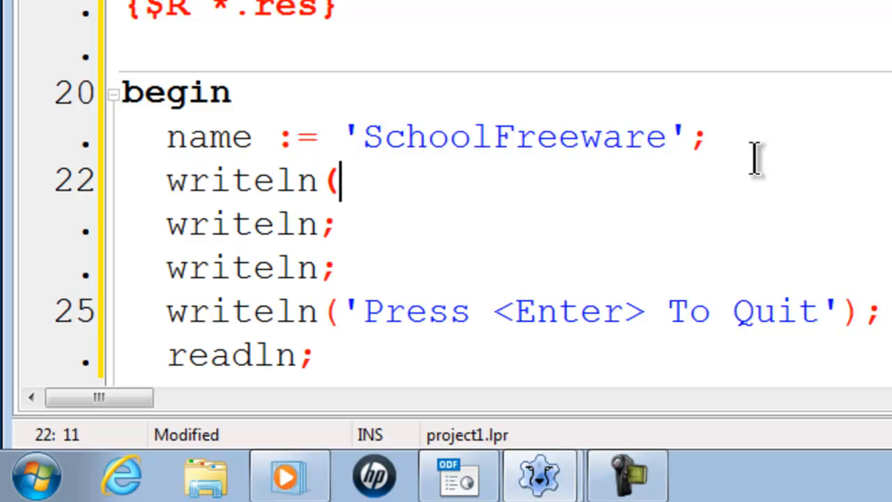
{"action": "type", "text": "n"}
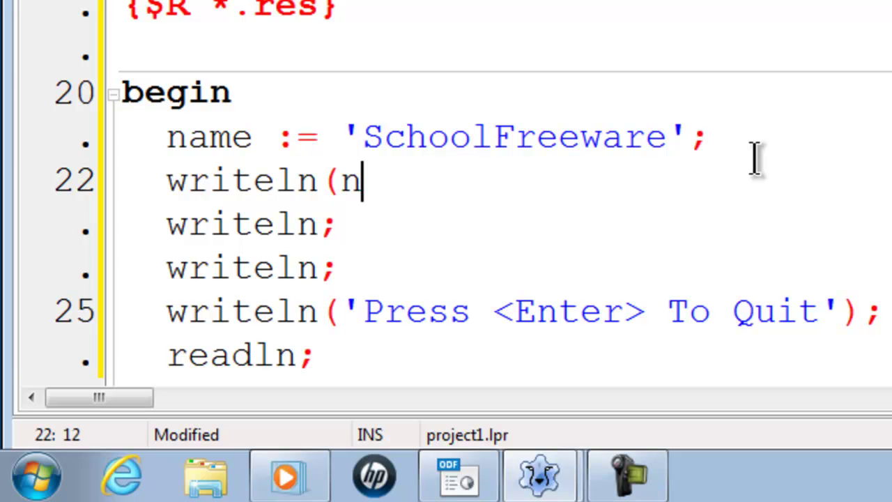
{"action": "type", "text": "ame"}
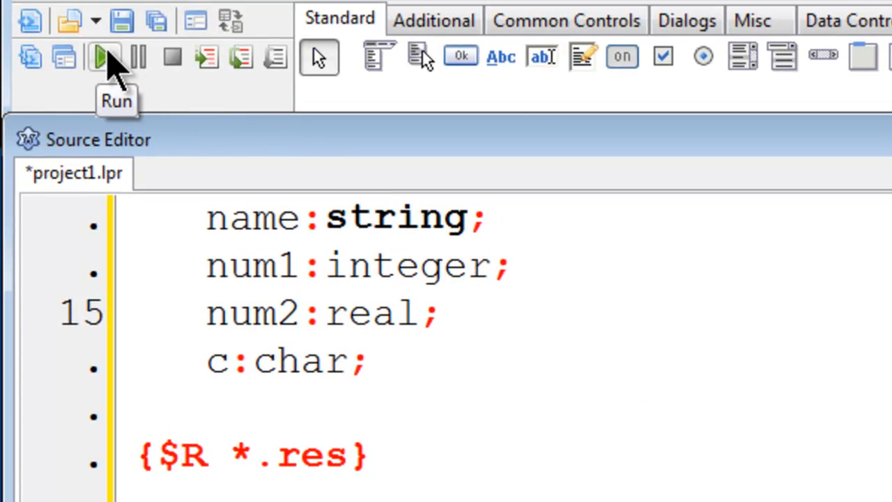
Step: Run the program, then assign num1 := 3 and begin writeln(num1)
{"action": "left_click", "coordinate": [103, 59]}
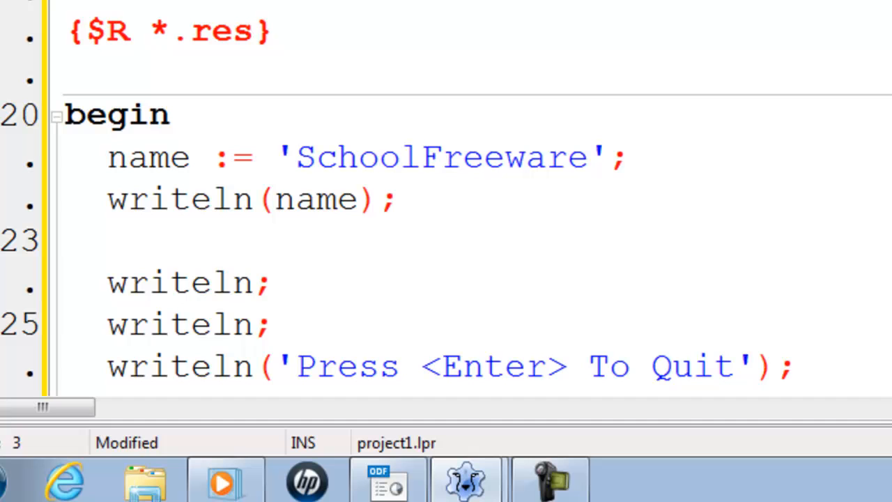
{"action": "type", "text": "num1"}
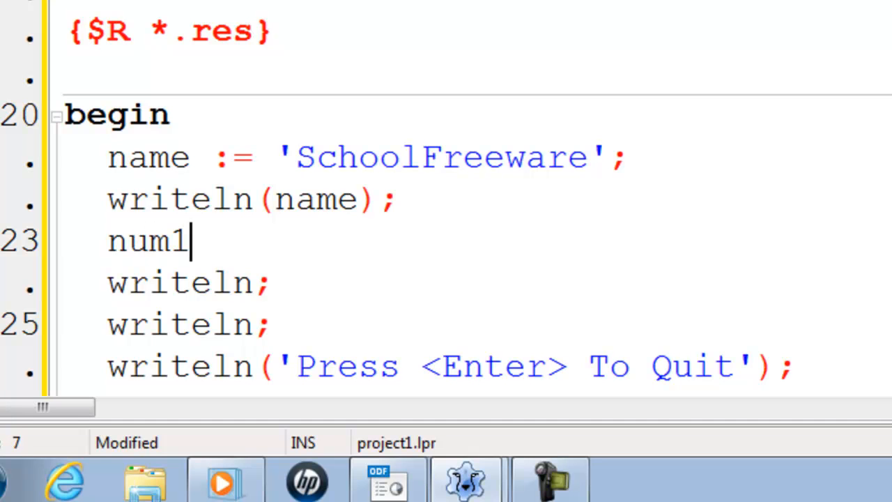
{"action": "type", "text": ":= 3;"}
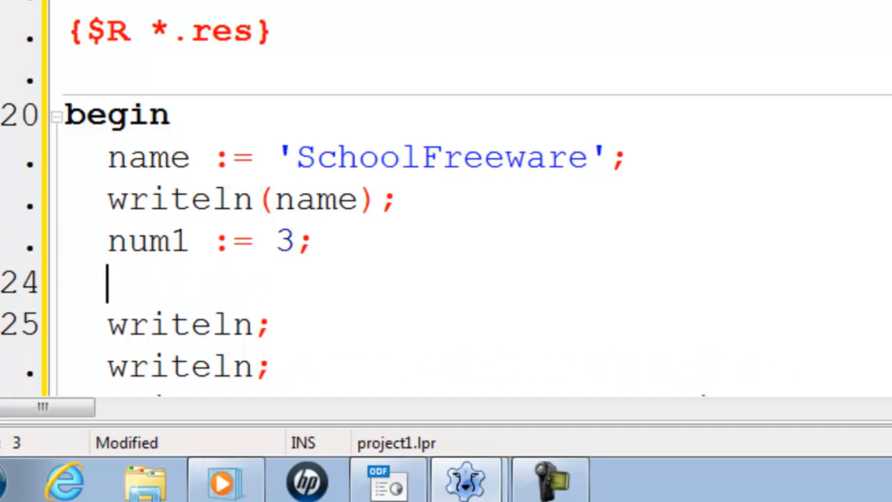
{"action": "type", "text": "writeln"}
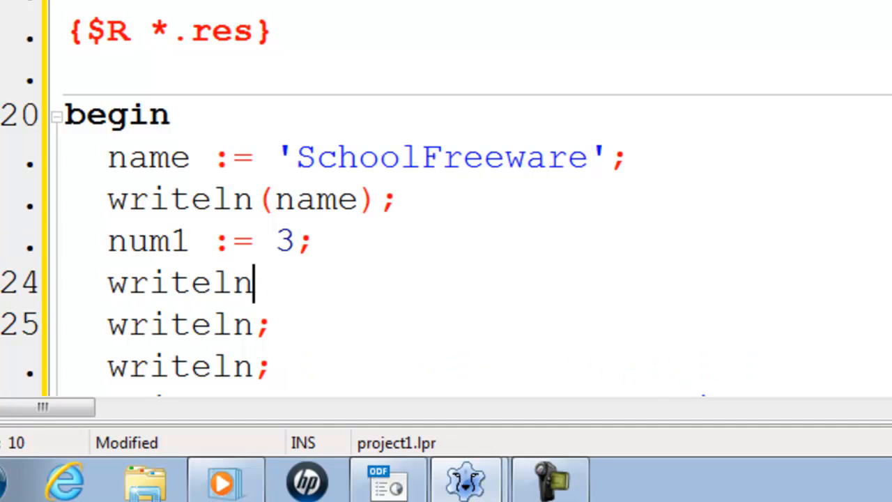
{"action": "type", "text": "(num1"}
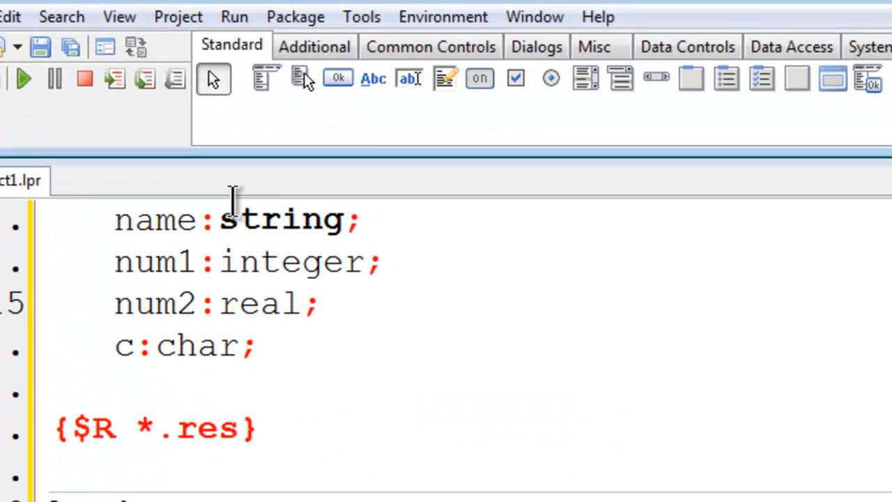
Step: Run the program to see num1 printed
{"action": "left_click", "coordinate": [27, 78]}
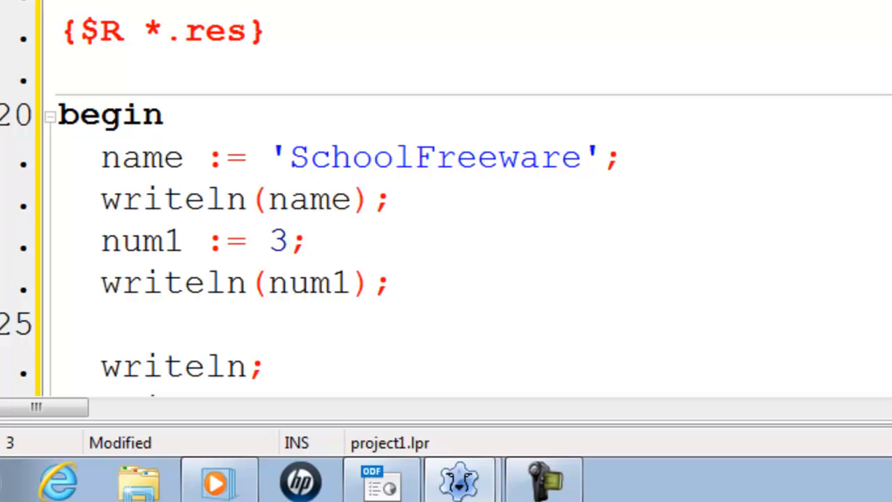
Step: Reassign num1 := 10 and print it again with writeln(num1)
{"action": "type", "text": "num1"}
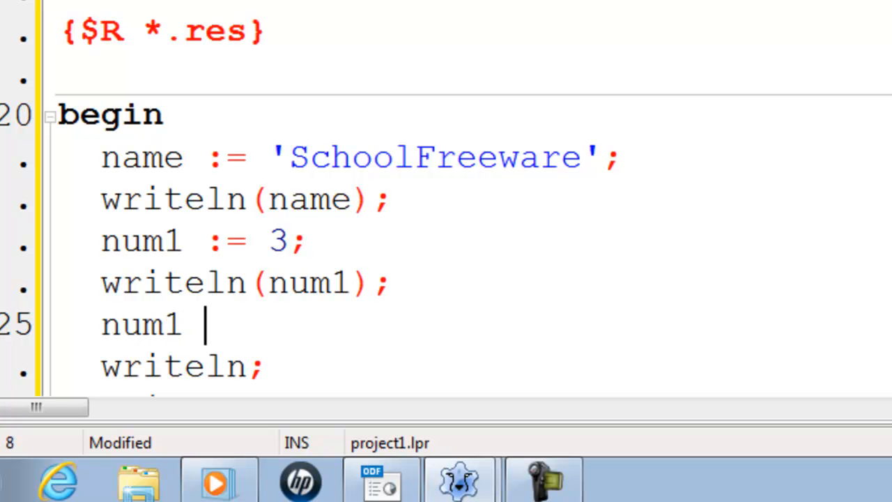
{"action": "type", "text": ":= 10;"}
{"action": "type", "text": "wr"}
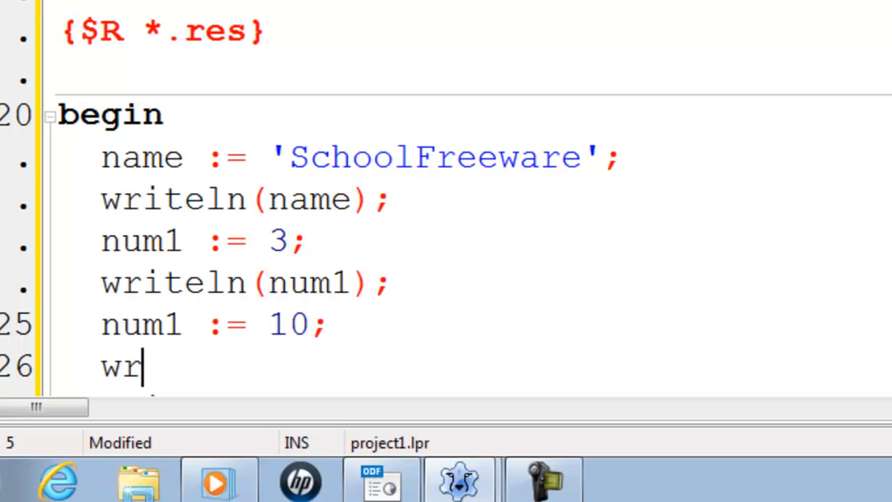
{"action": "type", "text": "itel"}
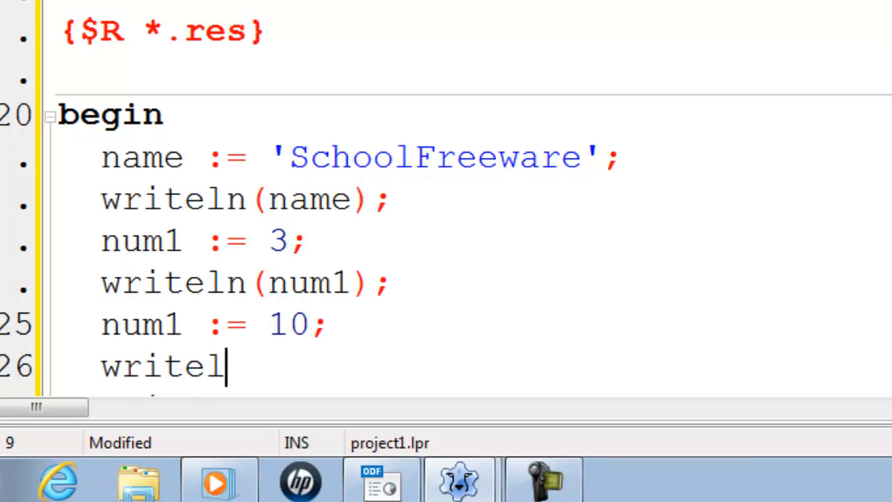
{"action": "type", "text": "n(nu"}
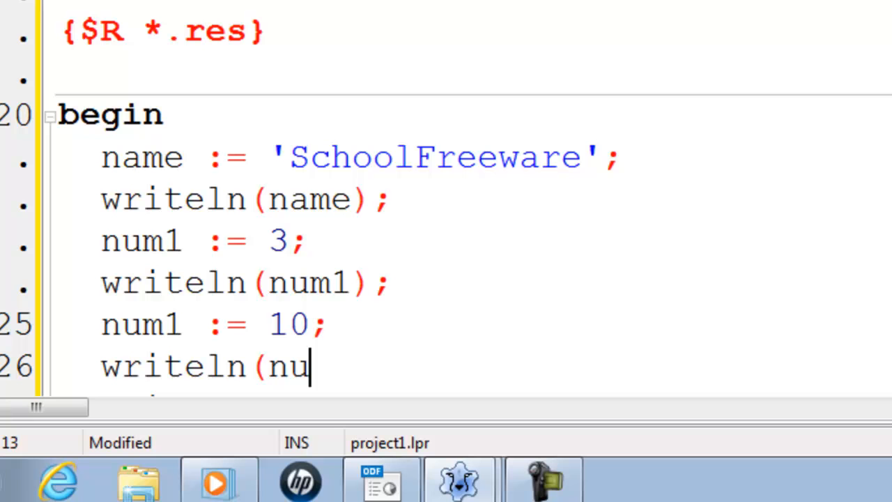
{"action": "type", "text": "m1);"}
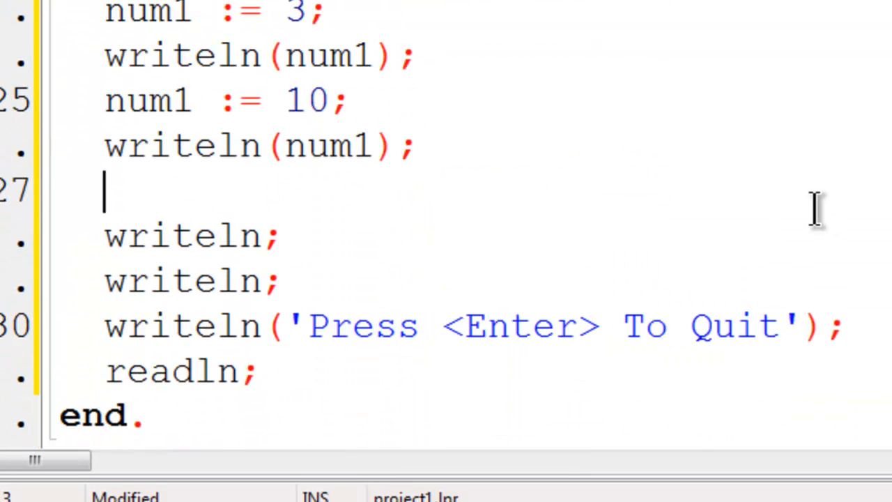
Step: Assign num2 := 3.3 and print it with writeln(num2)
{"action": "type", "text": "num2 :="}
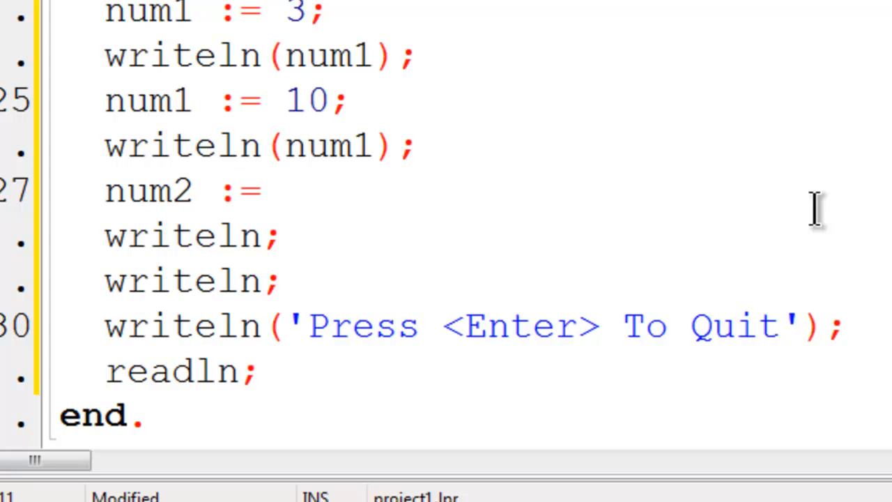
{"action": "type", "text": "3.3"}
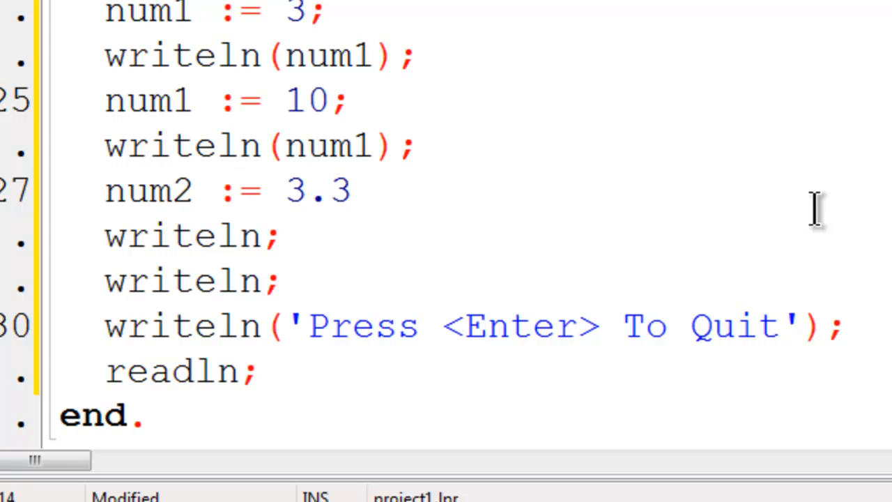
{"action": "type", "text": ";"}
{"action": "type", "text": "wr"}
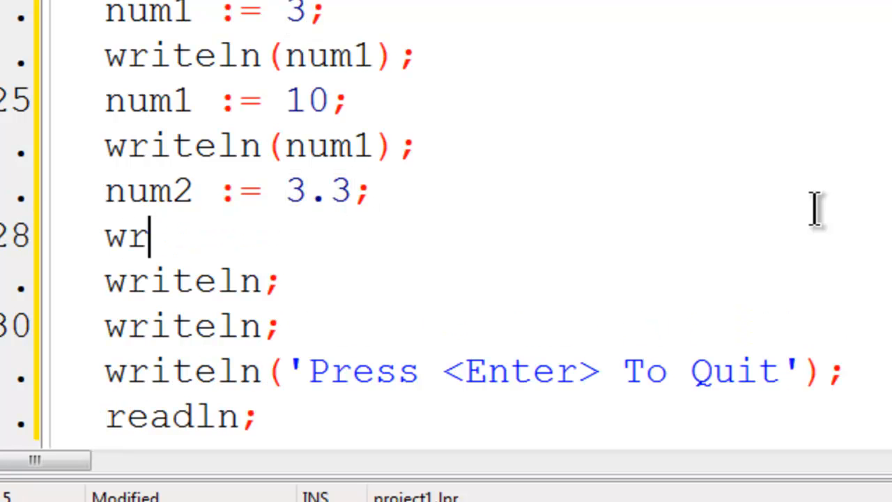
{"action": "type", "text": "iteln("}
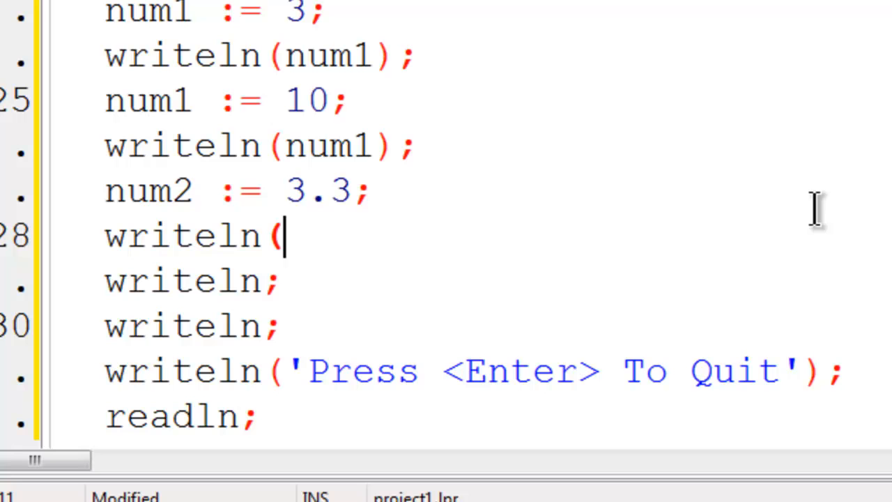
{"action": "type", "text": "num2)"}
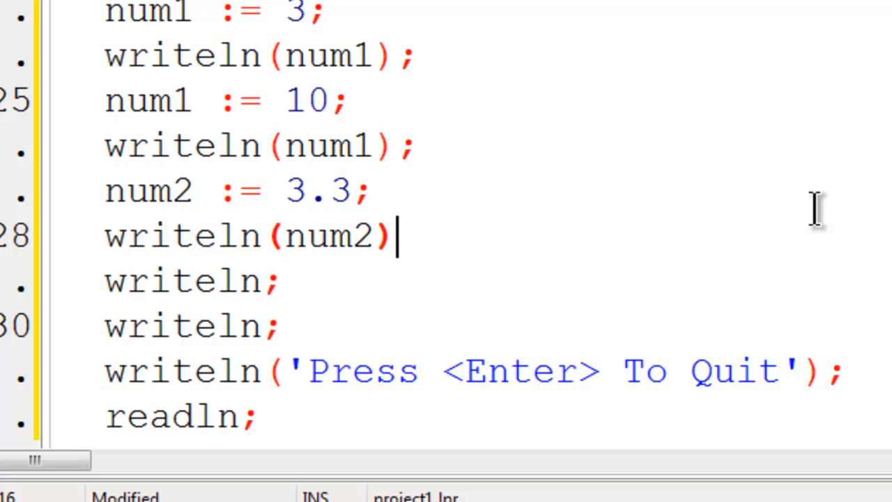
{"action": "type", "text": ";"}
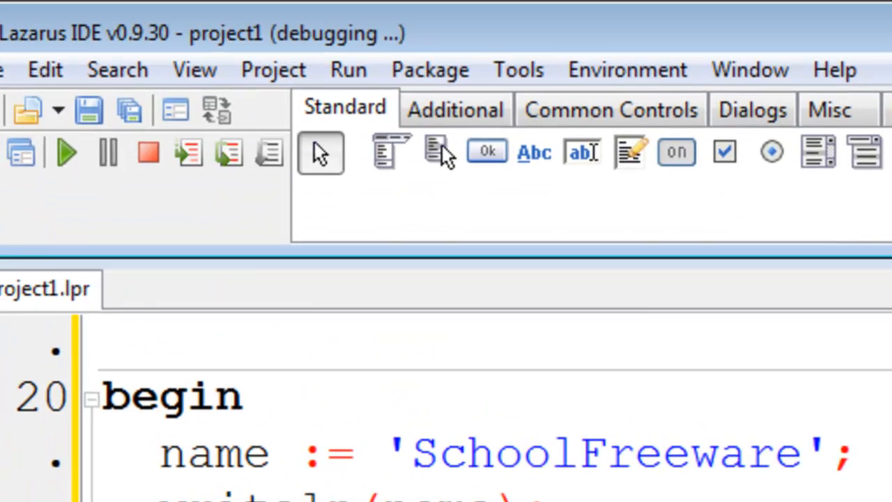
Step: Format the output as writeln(num2:0:1) and run the program to verify one decimal place
{"action": "left_click", "coordinate": [67, 153]}
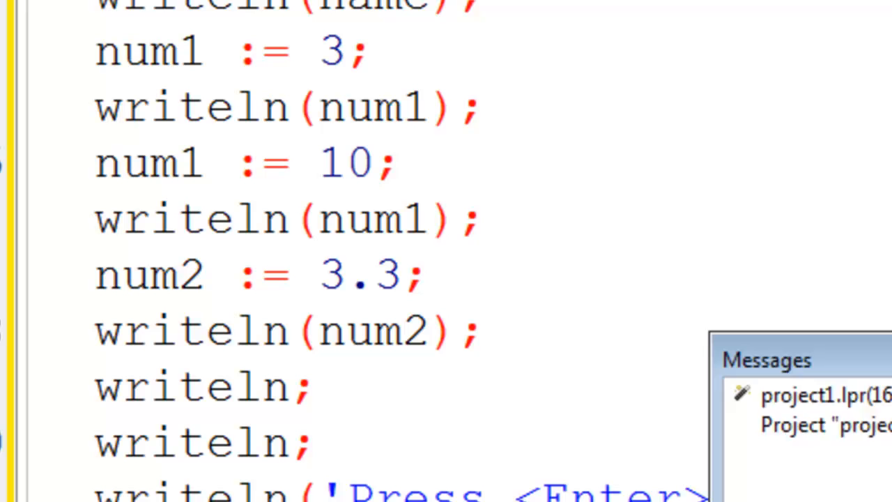
{"action": "type", "text": ":"}
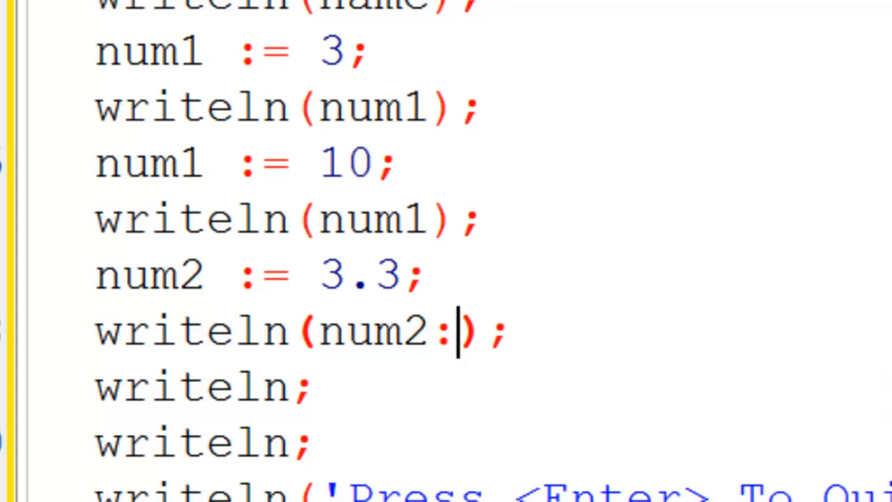
{"action": "type", "text": "0"}
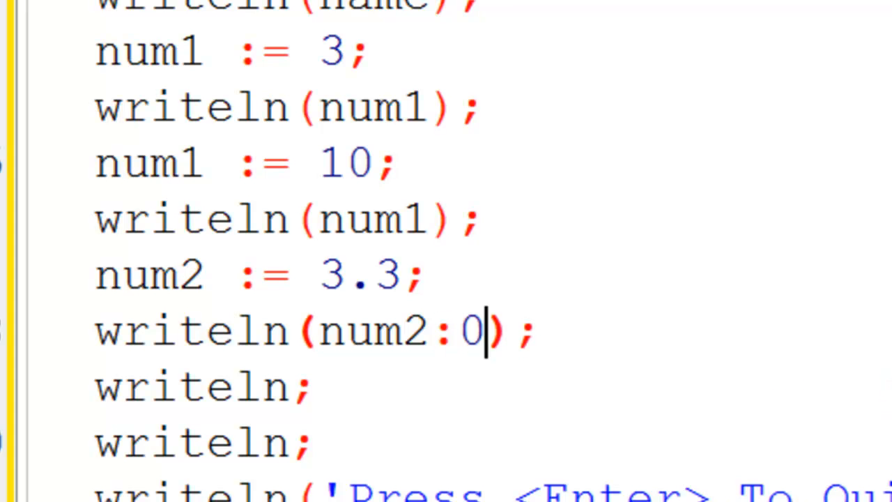
{"action": "type", "text": ":"}
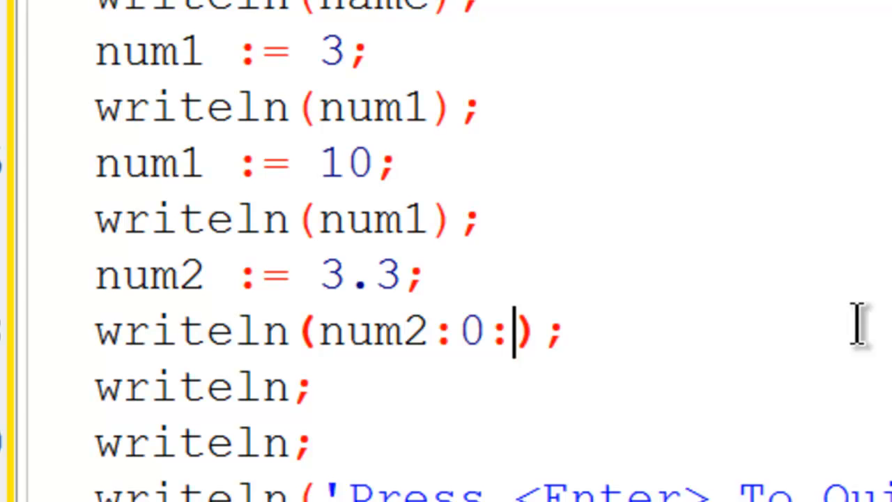
{"action": "type", "text": "1"}
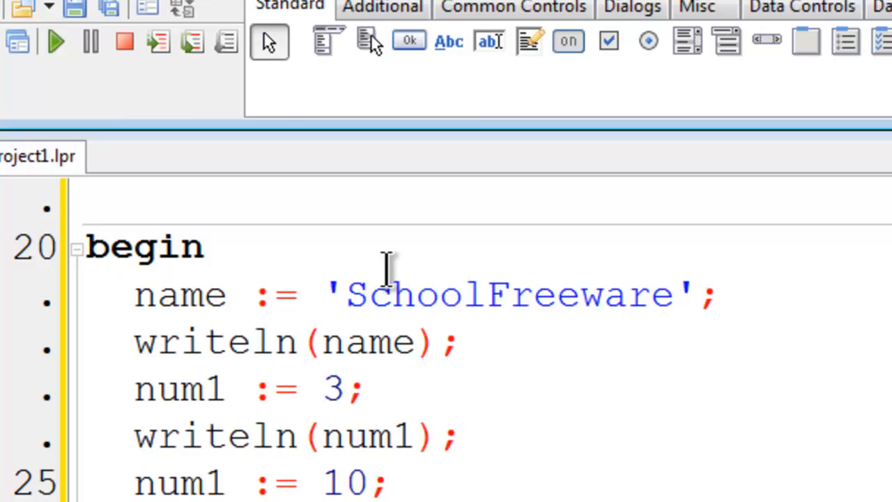
{"action": "left_click", "coordinate": [47, 42]}
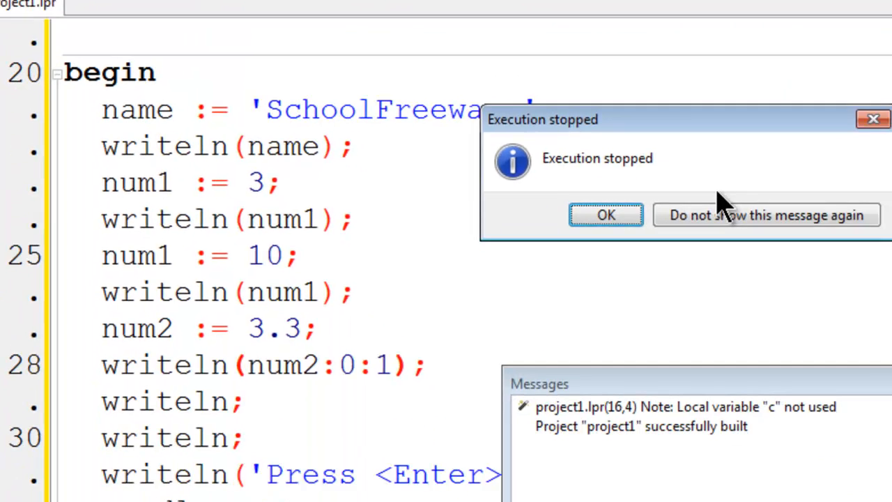
{"action": "left_click", "coordinate": [605, 214]}
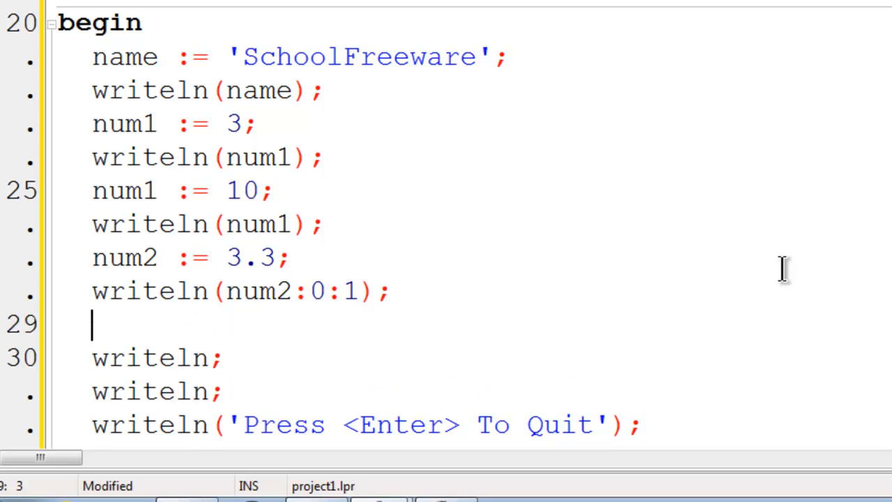
Step: Assign c := '%' and print it with writeln(c)
{"action": "type", "text": "c :="}
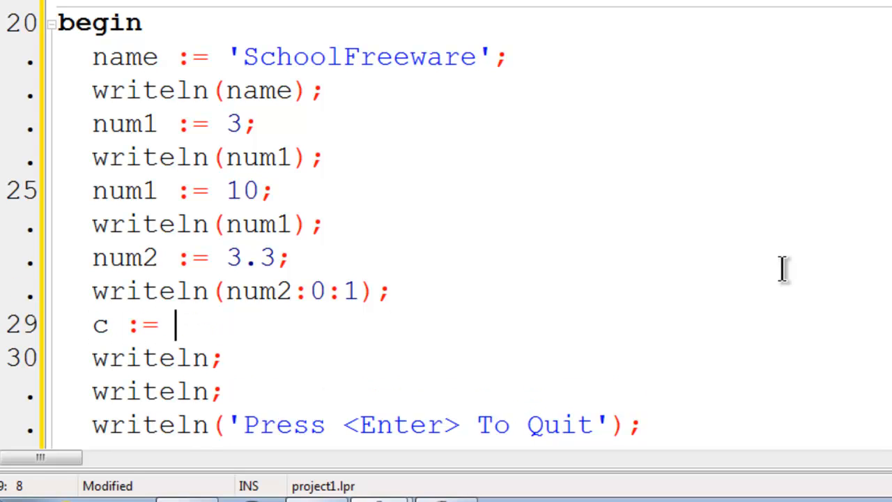
{"action": "type", "text": "'"}
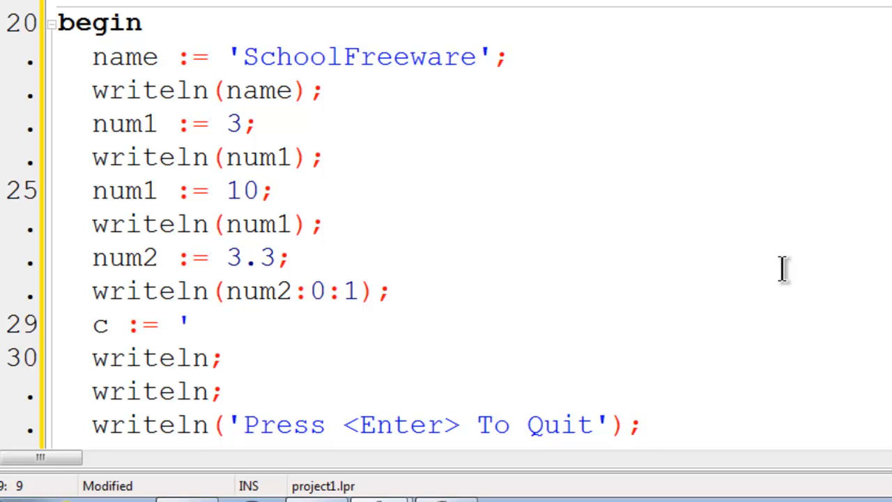
{"action": "type", "text": "%"}
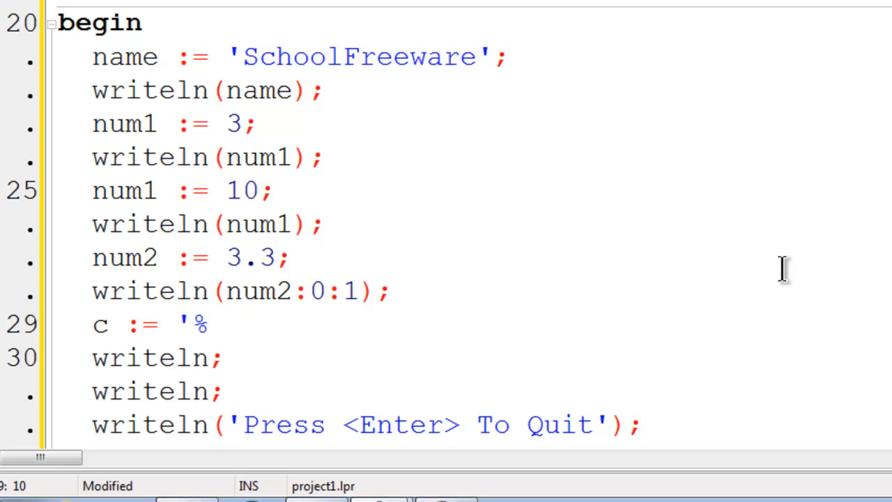
{"action": "type", "text": "%';"}
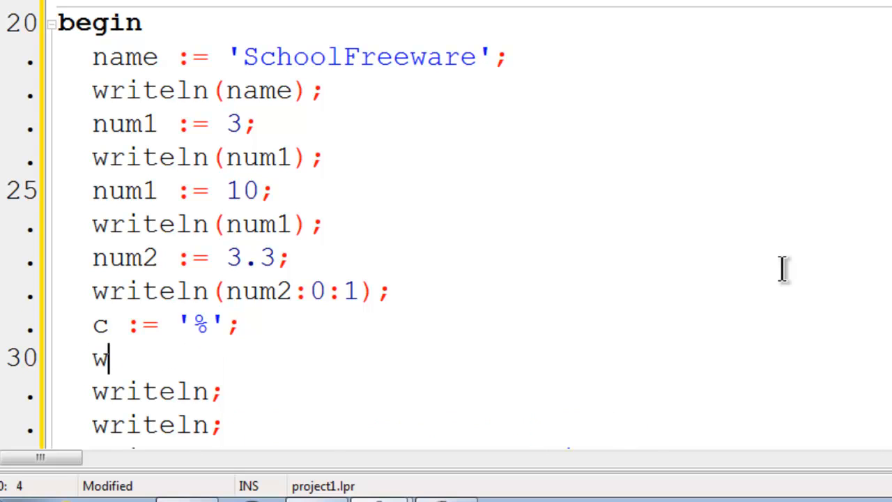
{"action": "type", "text": "riteln("}
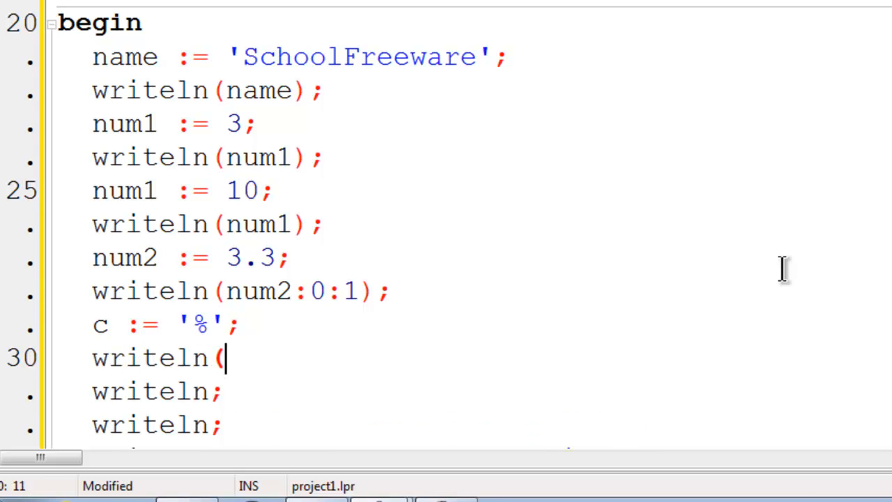
{"action": "type", "text": "c);"}
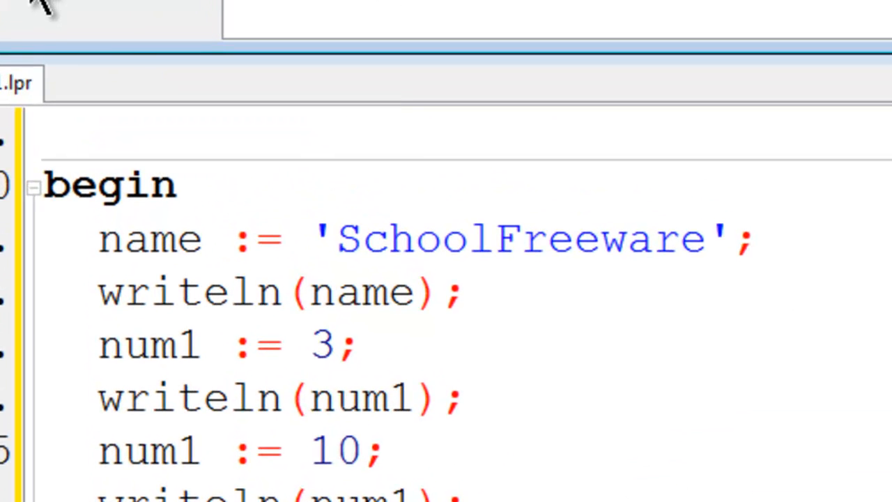
Step: Run the program with the character output and dismiss the Execution stopped notice
{"action": "left_click", "coordinate": [48, 8]}
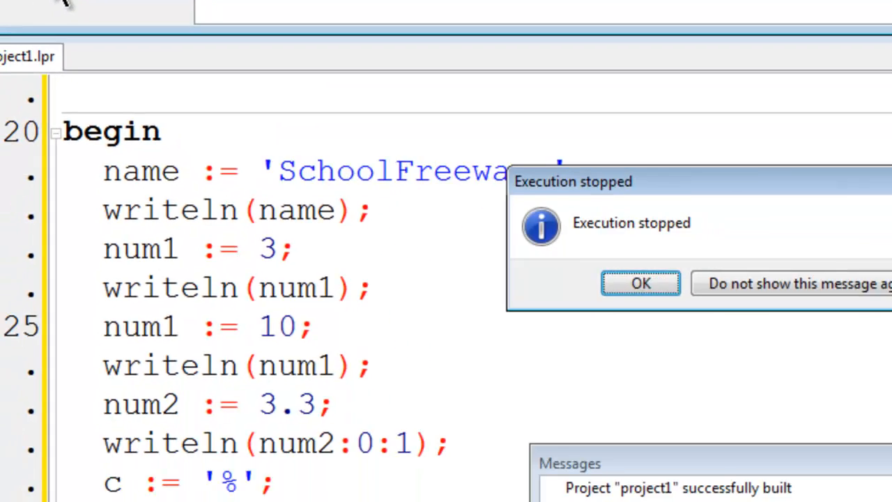
{"action": "left_click", "coordinate": [642, 283]}
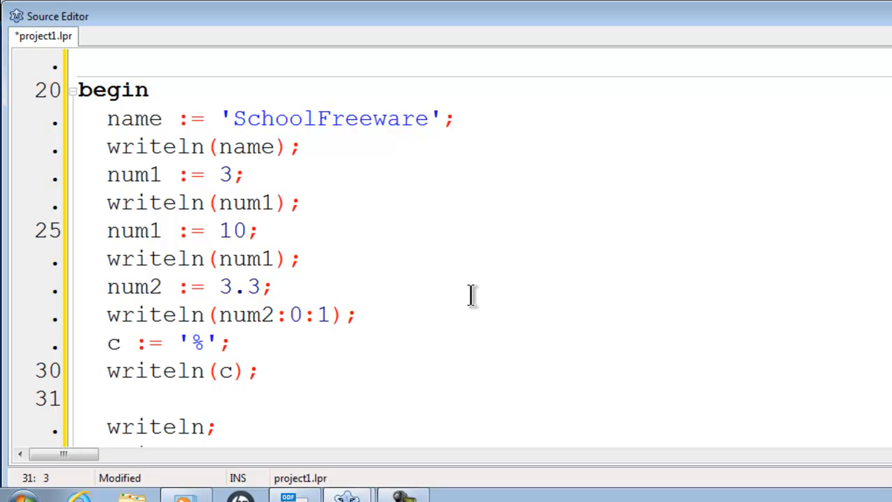
Step: Add writeln(num1 + num2:0:1) to print the sum with one decimal place
{"action": "type", "text": "w"}
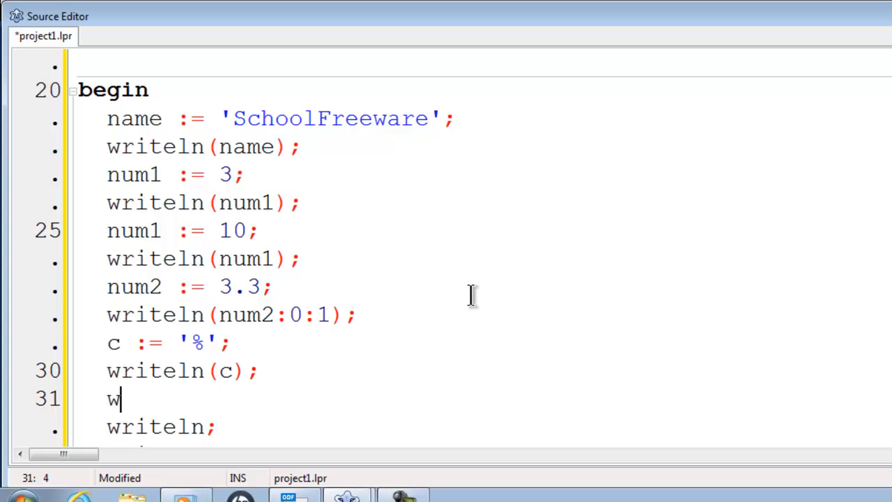
{"action": "type", "text": "riteln("}
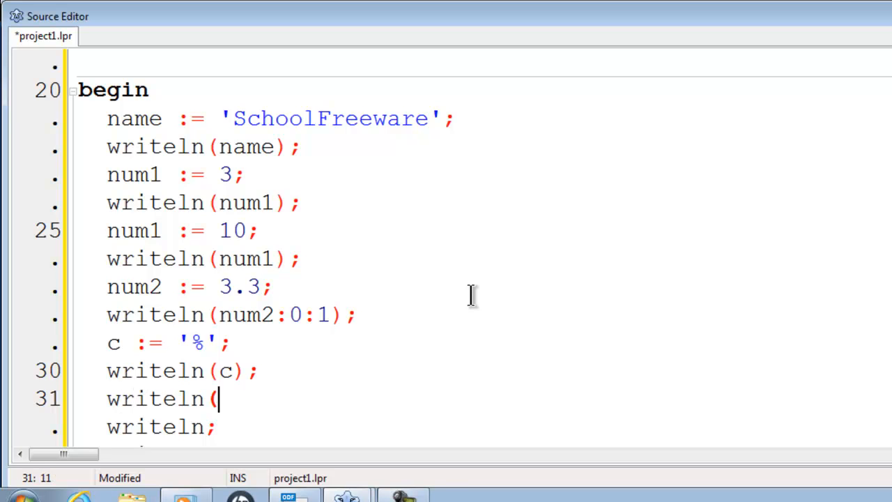
{"action": "type", "text": "num"}
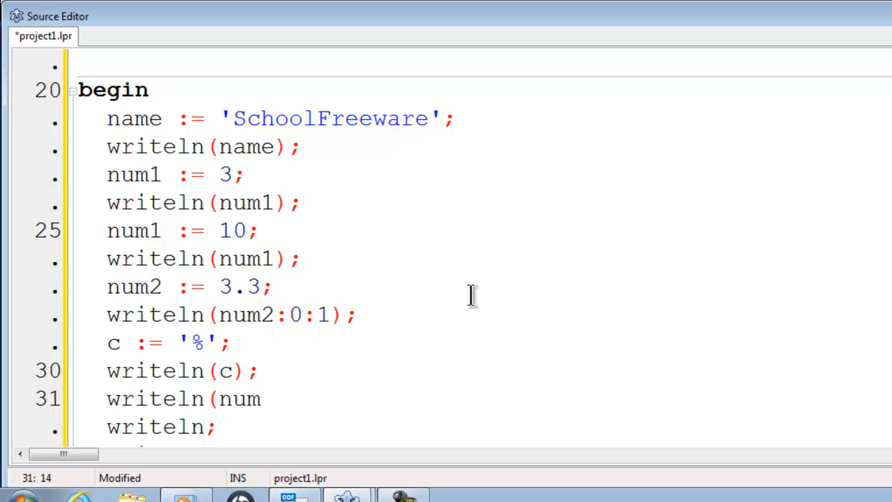
{"action": "type", "text": "1 + num"}
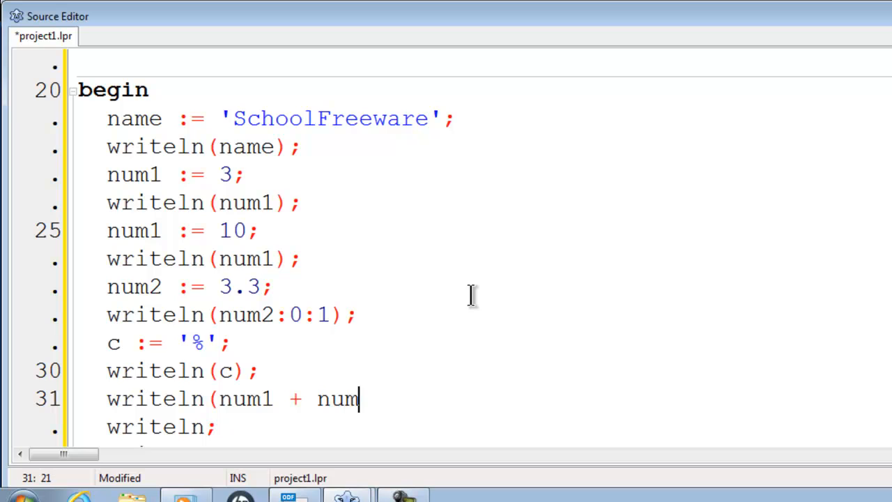
{"action": "type", "text": "2:"}
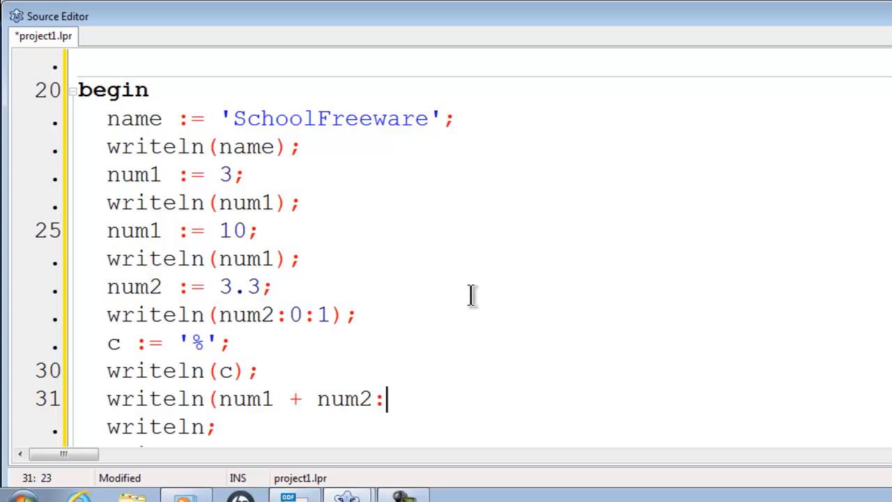
{"action": "type", "text": "0:1"}
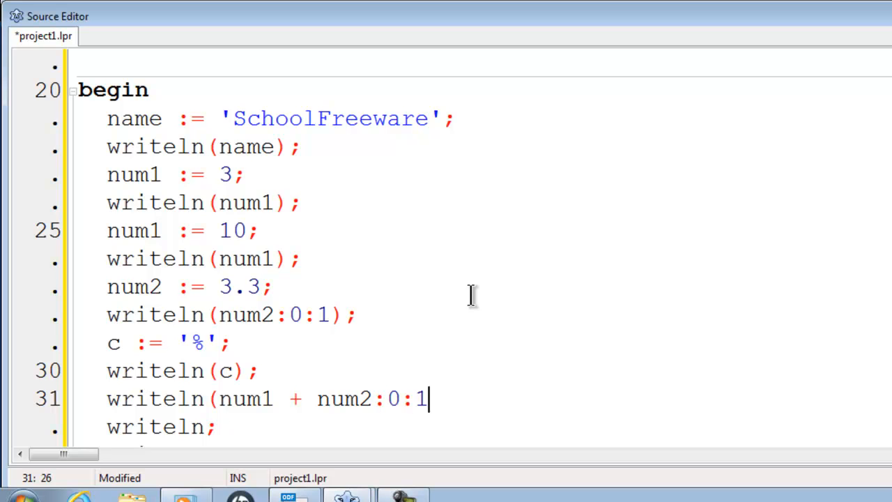
{"action": "type", "text": ")"}
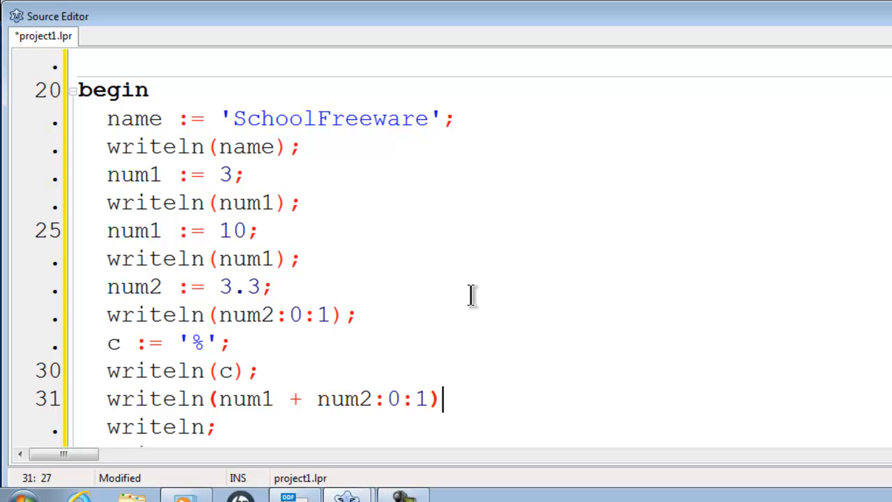
{"action": "type", "text": ";"}
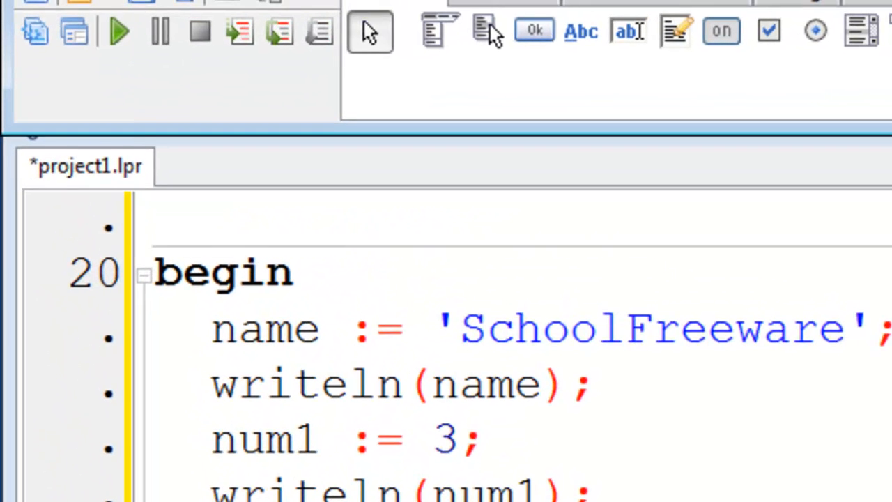
Step: Run the program so the console prints SchoolFreeware, 3, 10, 3.3, % and the sum 13.3
{"action": "left_click", "coordinate": [118, 31]}
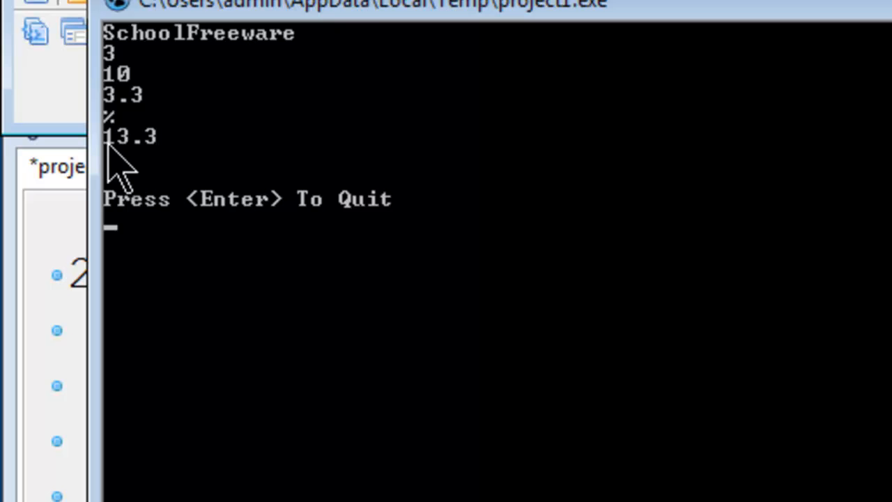
{"action": "mouse_move", "coordinate": [166, 140]}
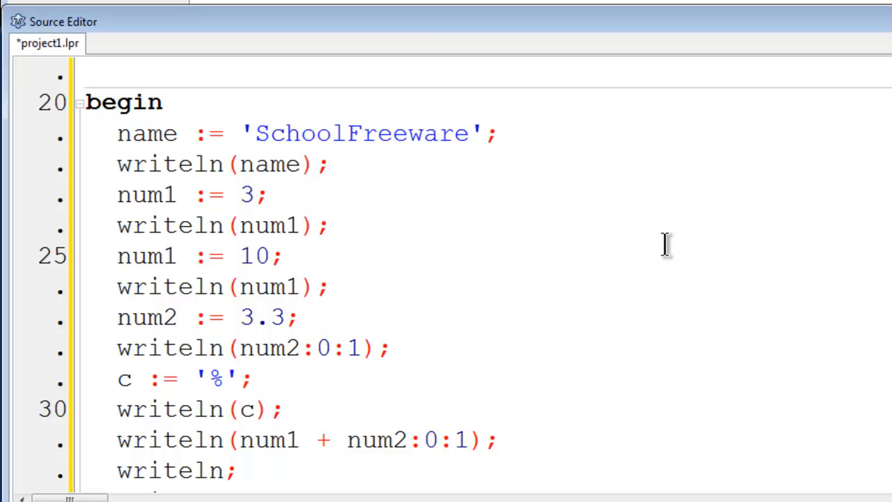
{"action": "left_click", "coordinate": [439, 410]}
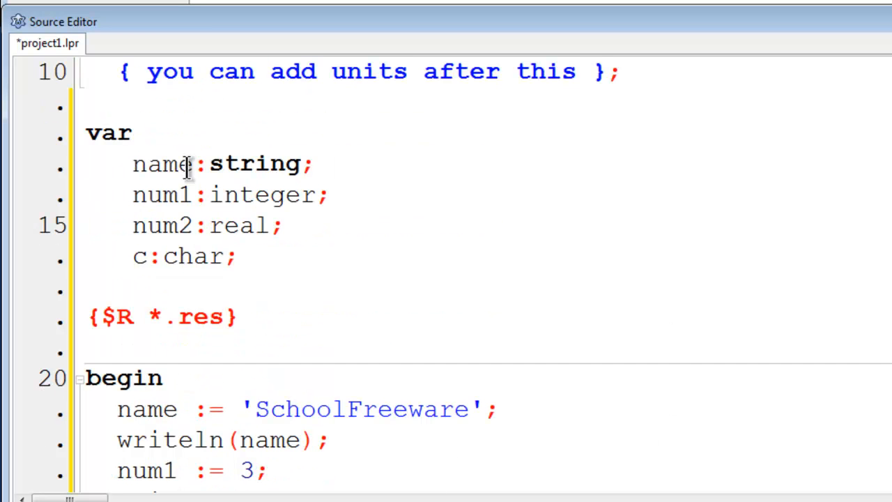
{"action": "double_click", "coordinate": [363, 410]}
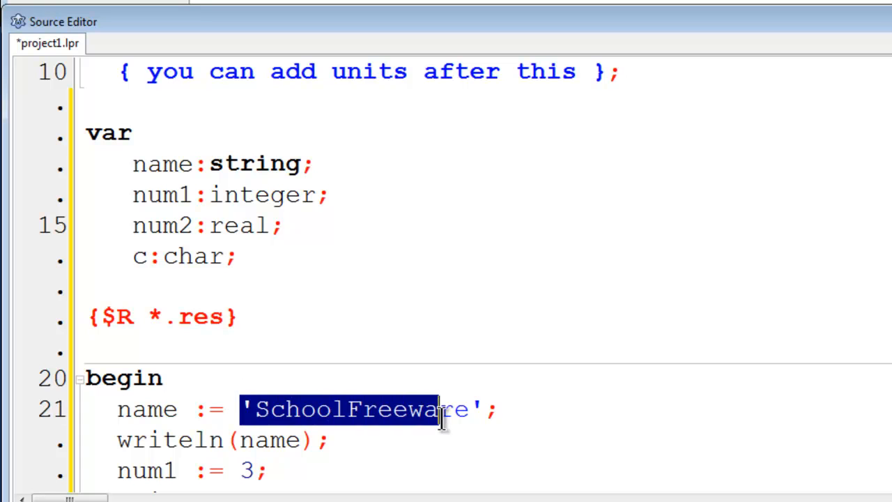
{"action": "key", "text": "Delete"}
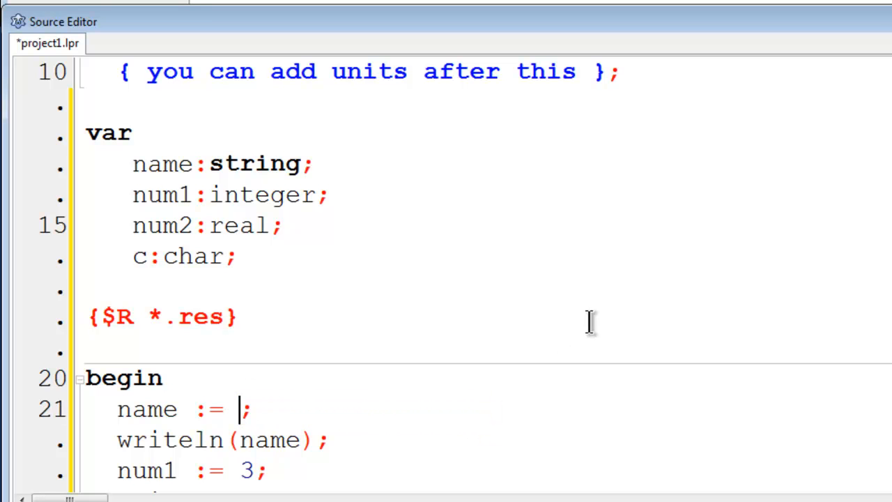
{"action": "type", "text": "3"}
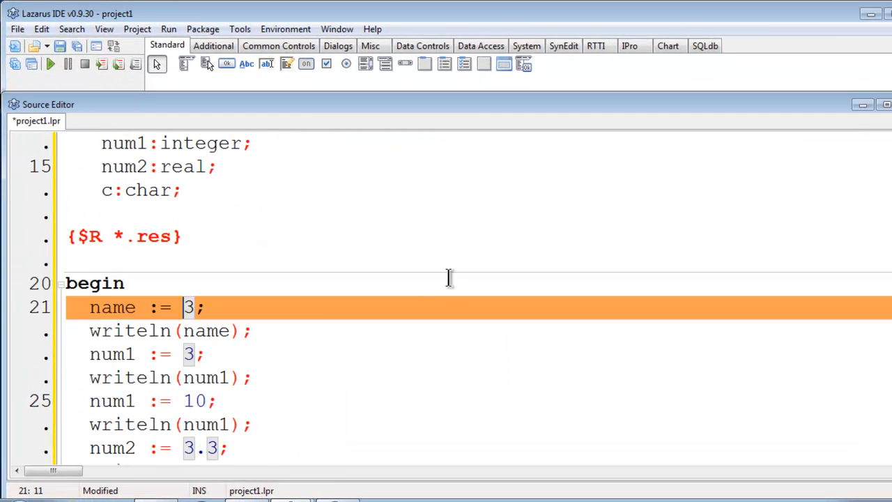
{"action": "left_click", "coordinate": [203, 308]}
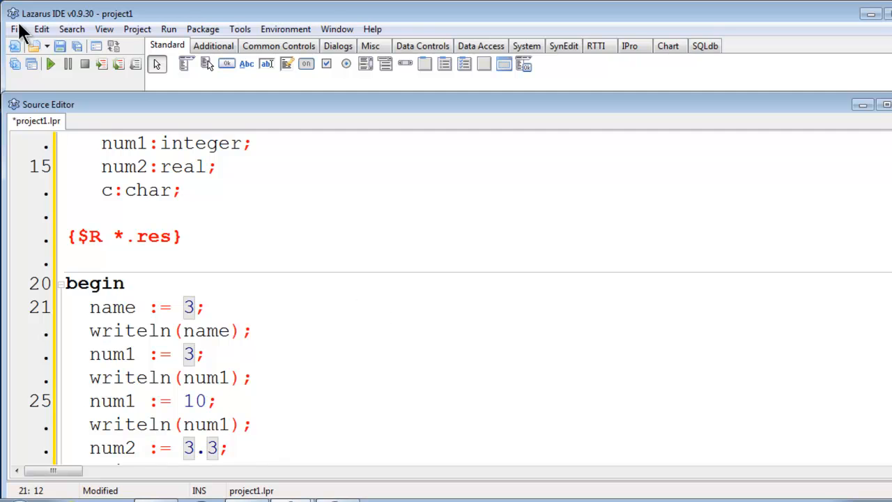
{"action": "left_click", "coordinate": [42, 27]}
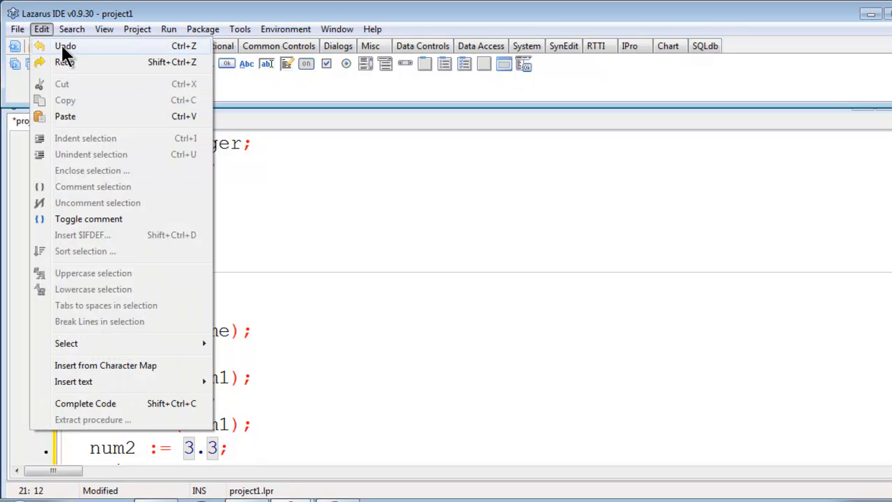
{"action": "left_click", "coordinate": [61, 51]}
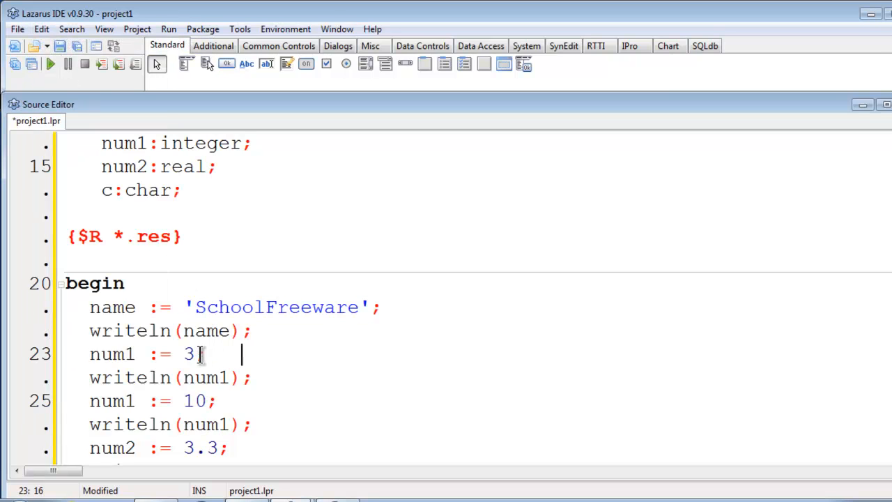
{"action": "type", "text": "."}
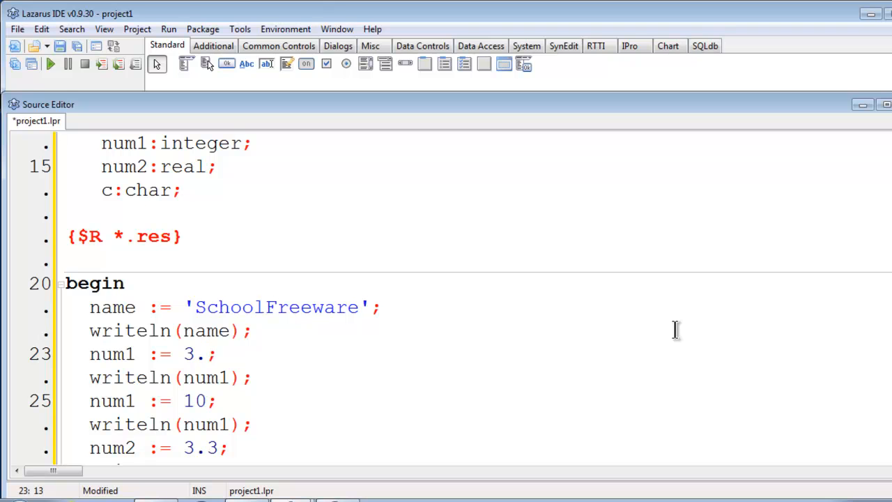
{"action": "type", "text": "3"}
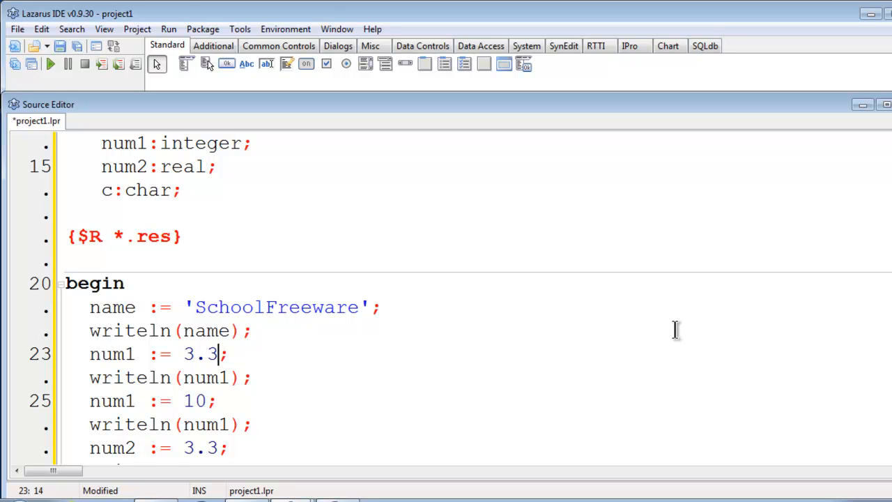
{"action": "type", "text": "3"}
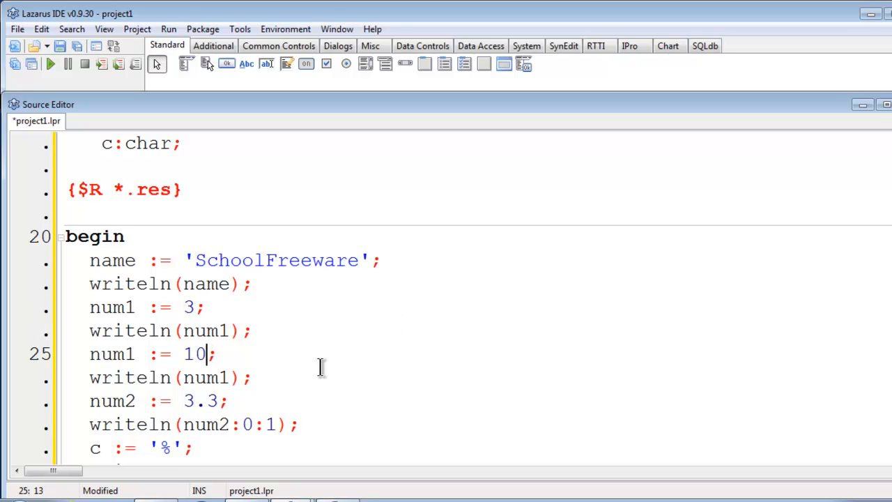
{"action": "mouse_move", "coordinate": [318, 364]}
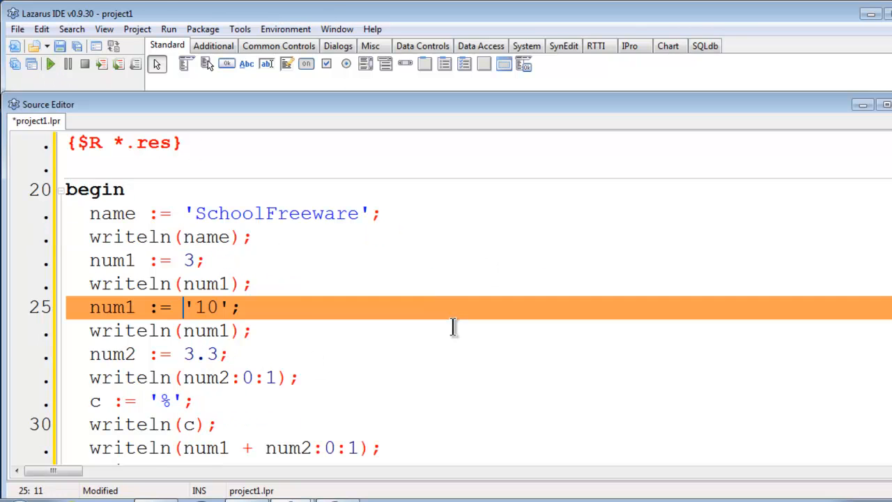
{"action": "left_click", "coordinate": [192, 308]}
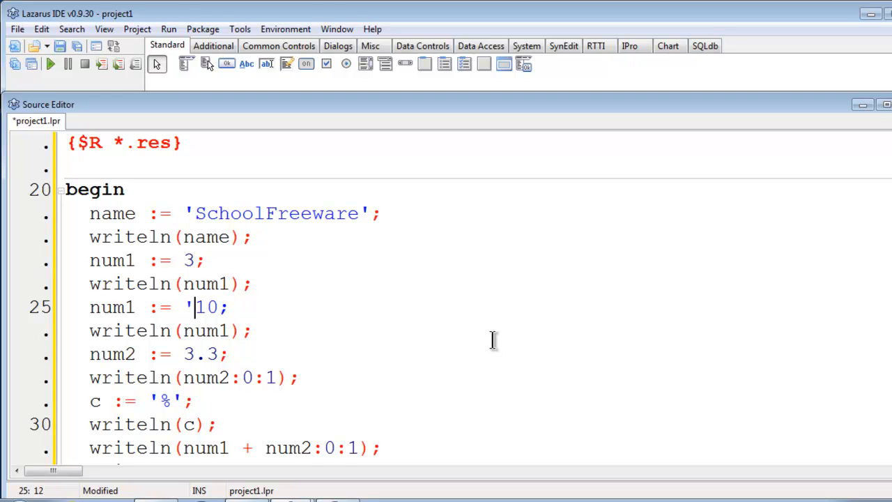
{"action": "key", "text": "BackSpace"}
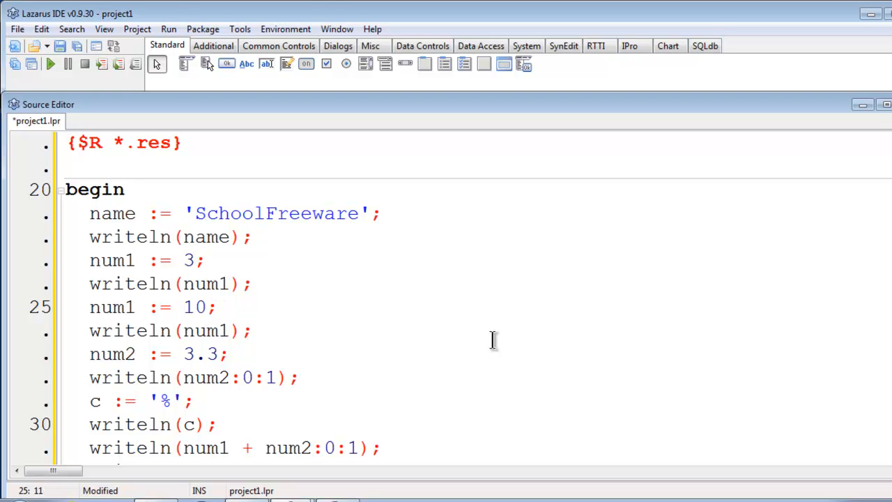
{"action": "mouse_move", "coordinate": [412, 349]}
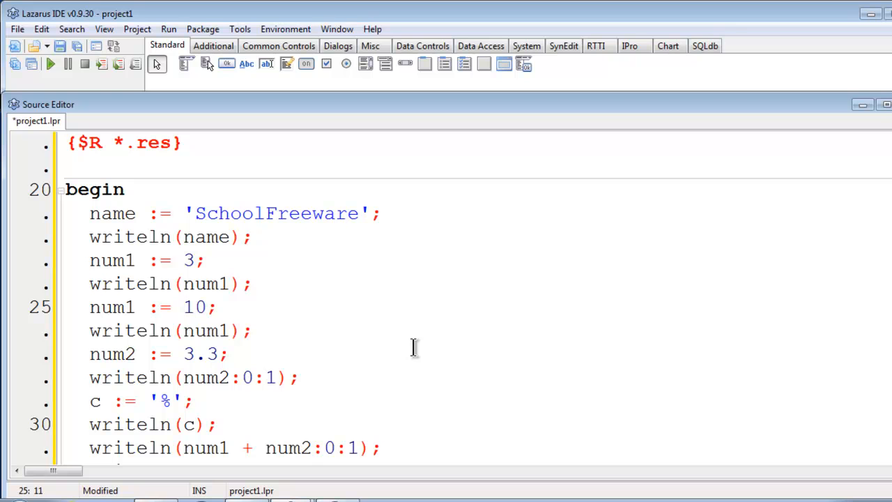
{"action": "left_click", "coordinate": [182, 308]}
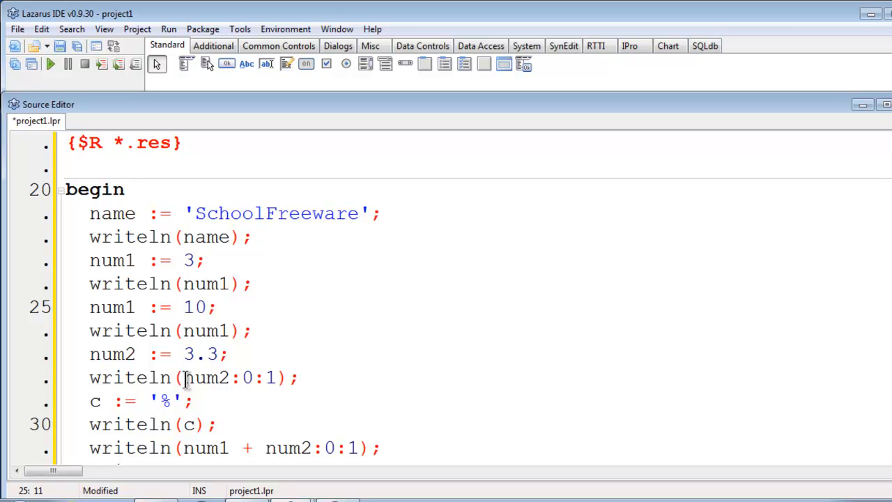
{"action": "left_click", "coordinate": [170, 402]}
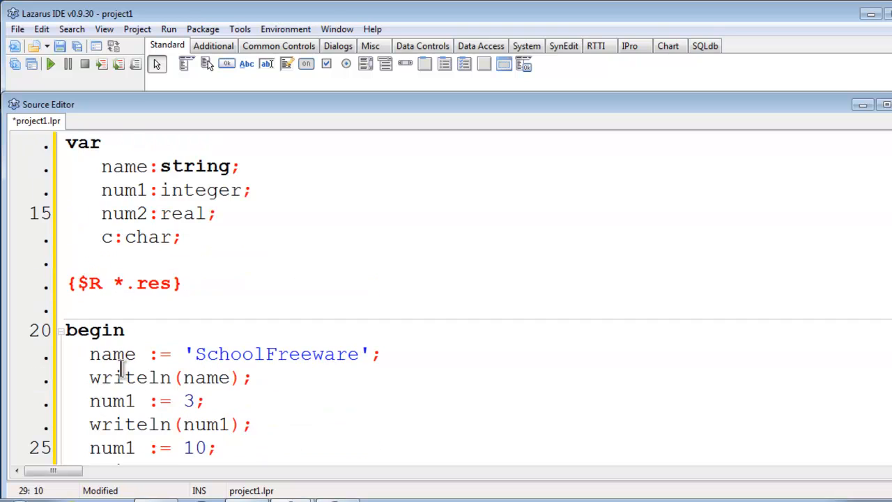
{"action": "scroll", "scroll_direction": "down", "scroll_amount": 3}
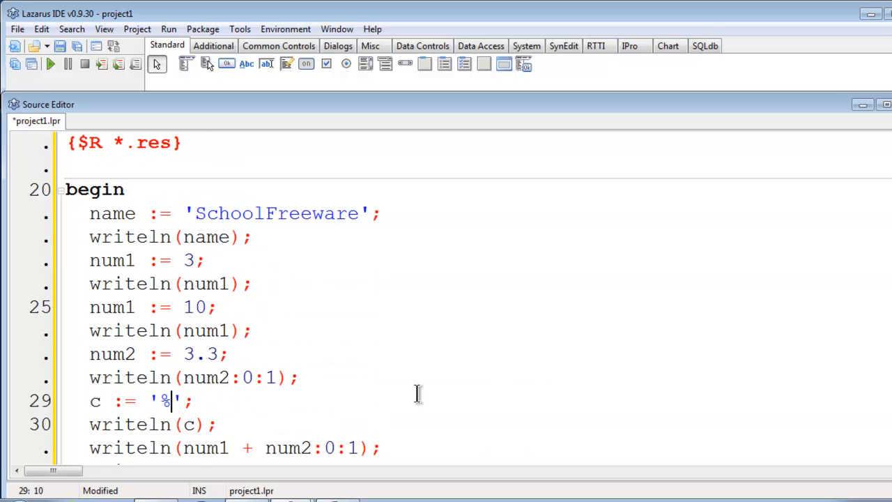
{"action": "type", "text": "lkij"}
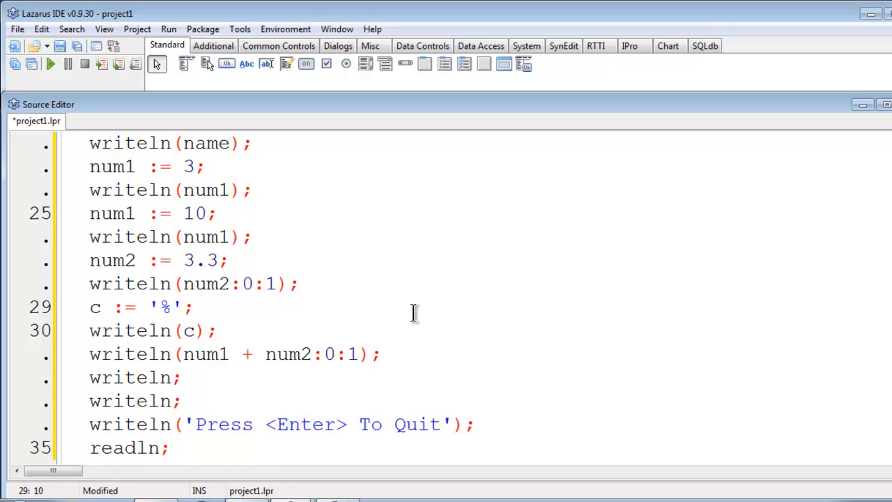
{"action": "mouse_move", "coordinate": [374, 311]}
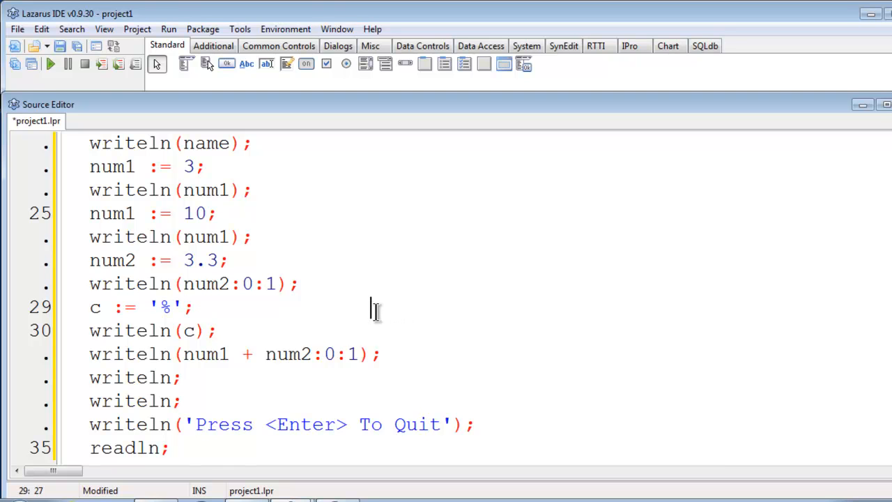
{"action": "mouse_move", "coordinate": [378, 319]}
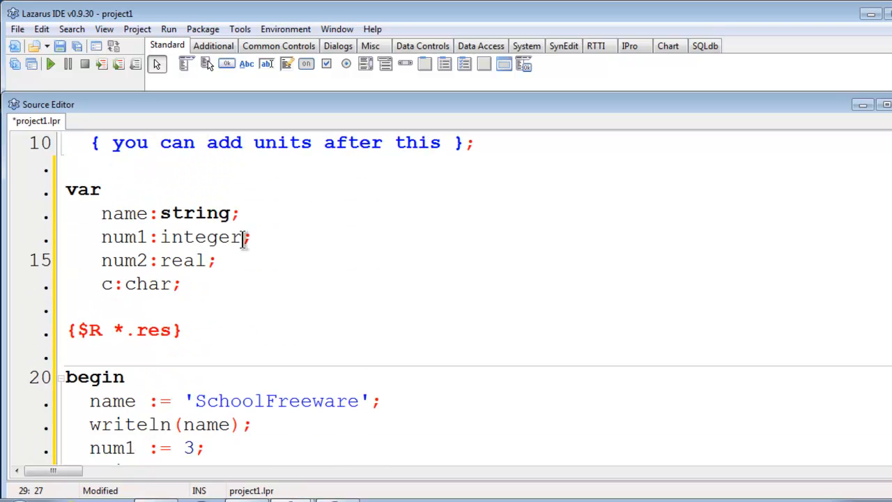
Step: Build and run project1 so the console prints SchoolFreeware, 3, 10, 3.3 and 13.3
{"action": "left_click", "coordinate": [51, 67]}
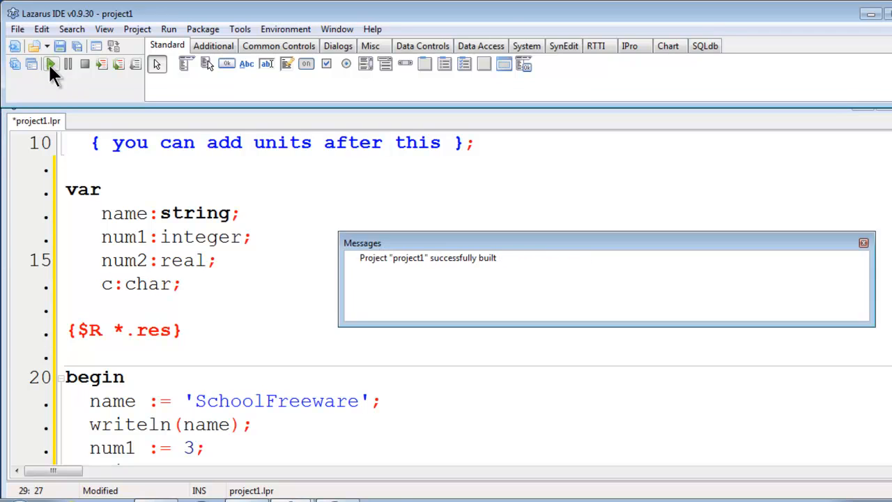
{"action": "left_click", "coordinate": [51, 68]}
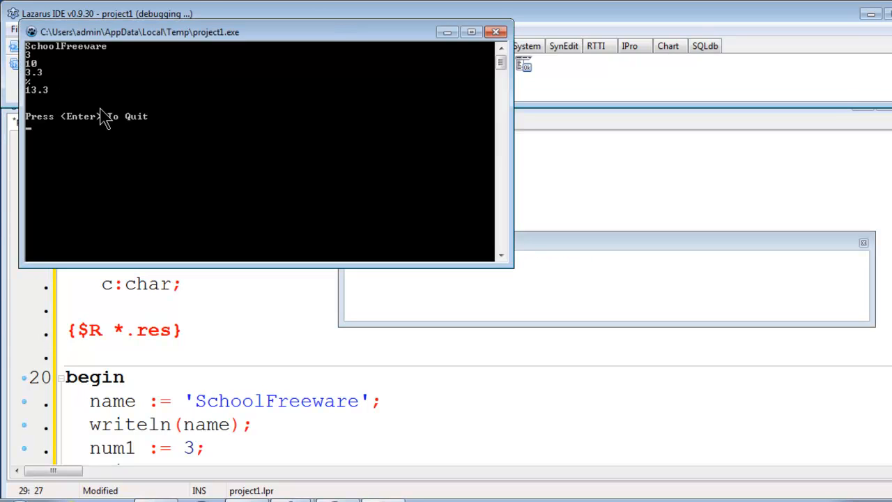
{"action": "mouse_move", "coordinate": [165, 117]}
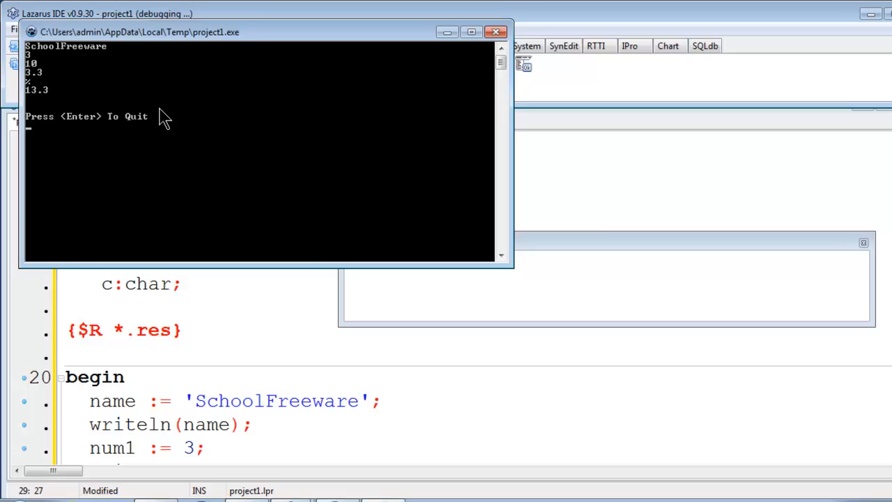